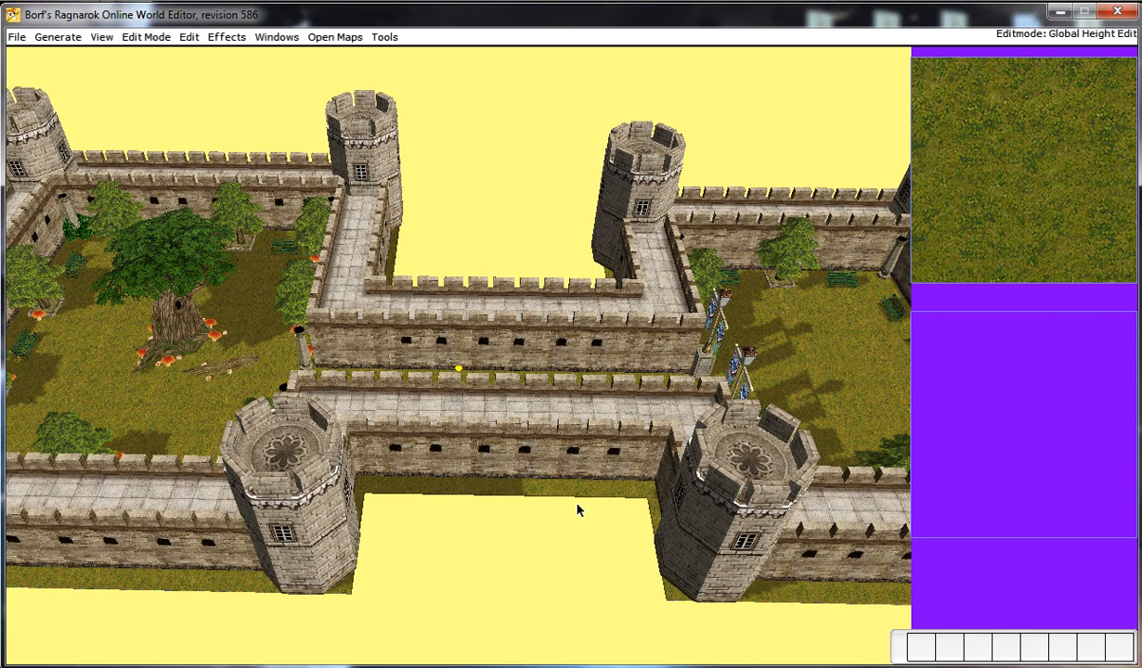
{"action": "mouse_move", "coordinate": [537, 403]}
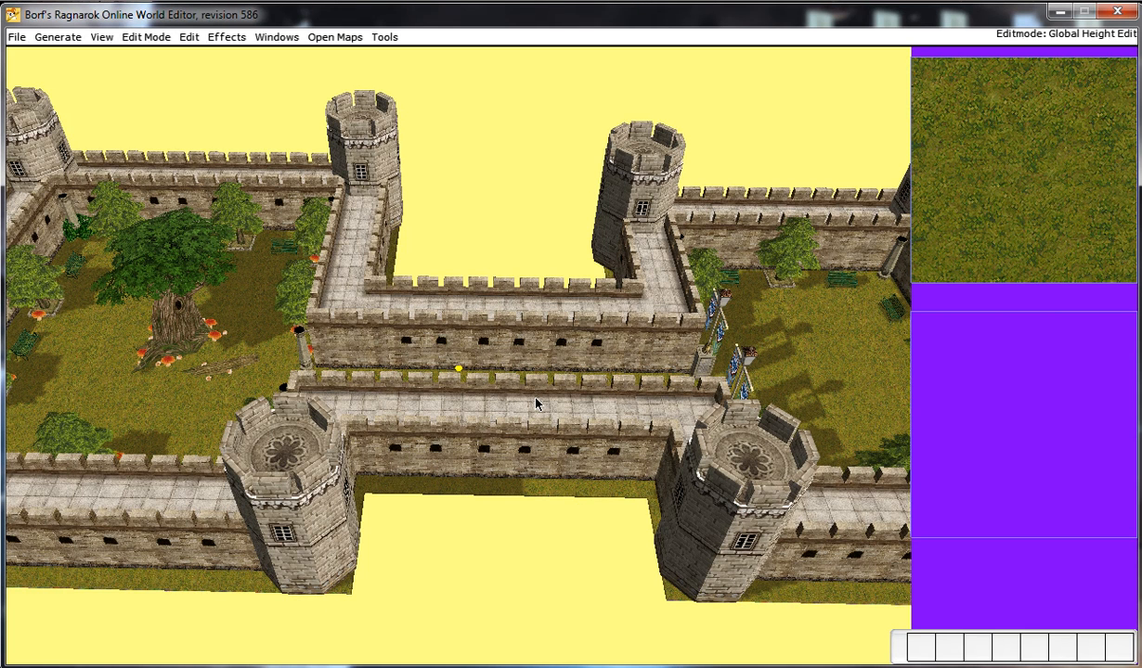
{"action": "mouse_move", "coordinate": [510, 437]}
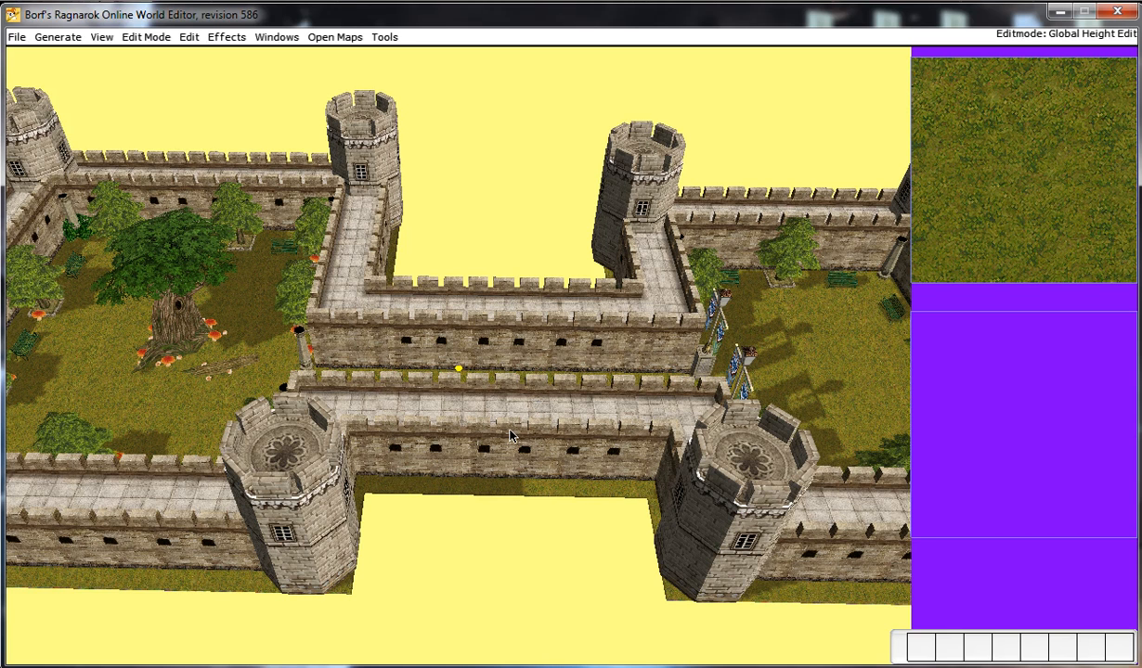
{"action": "mouse_move", "coordinate": [472, 393]}
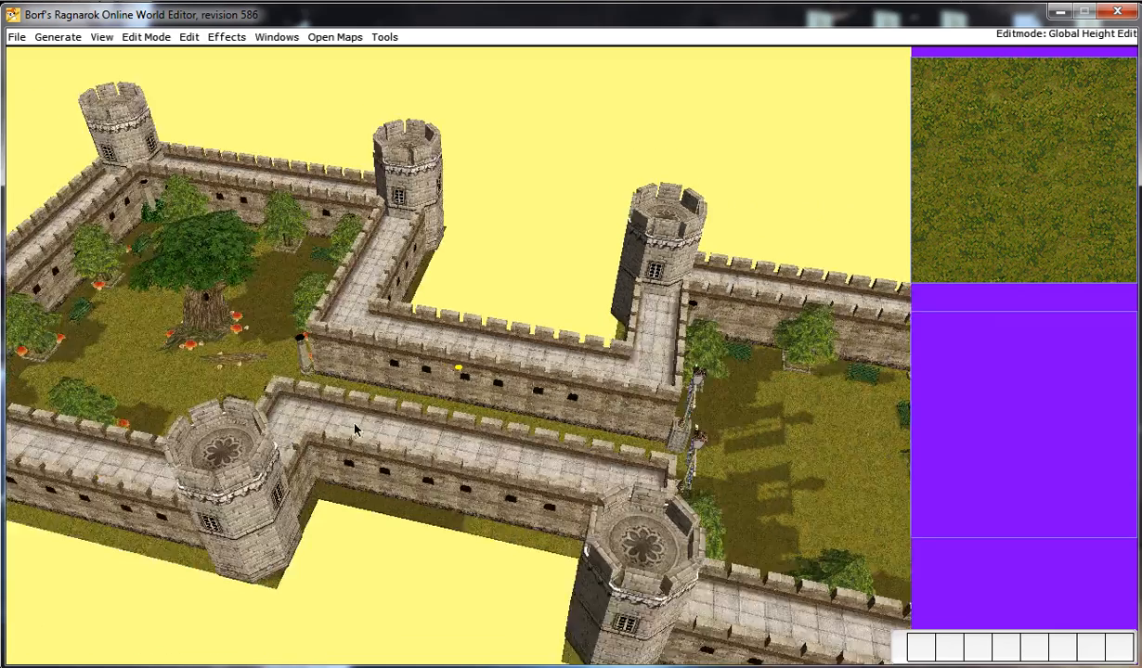
Switch the editor to Sounds Edit mode so the map's sound markers appear
{"action": "left_click", "coordinate": [145, 37]}
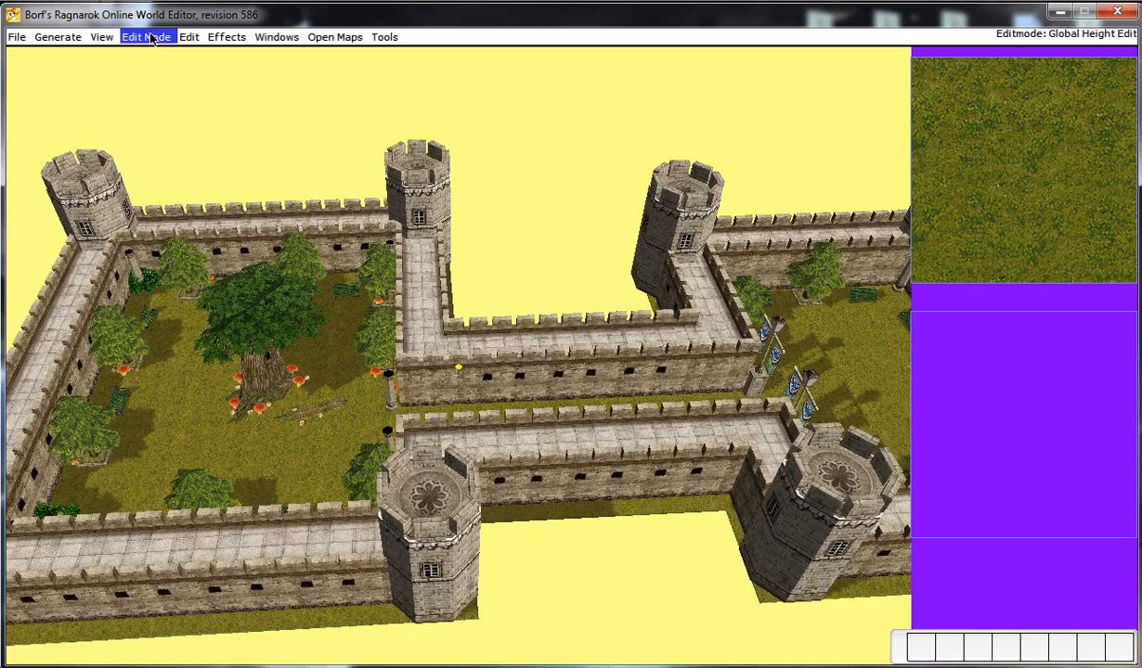
{"action": "left_click", "coordinate": [145, 37]}
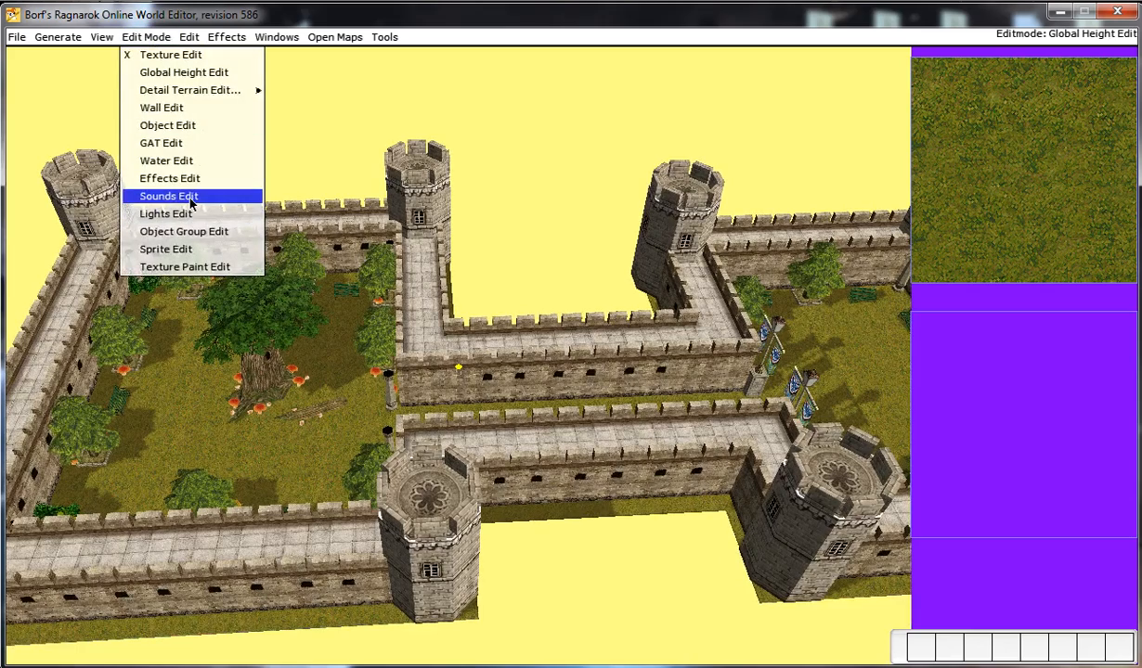
{"action": "left_click", "coordinate": [168, 196]}
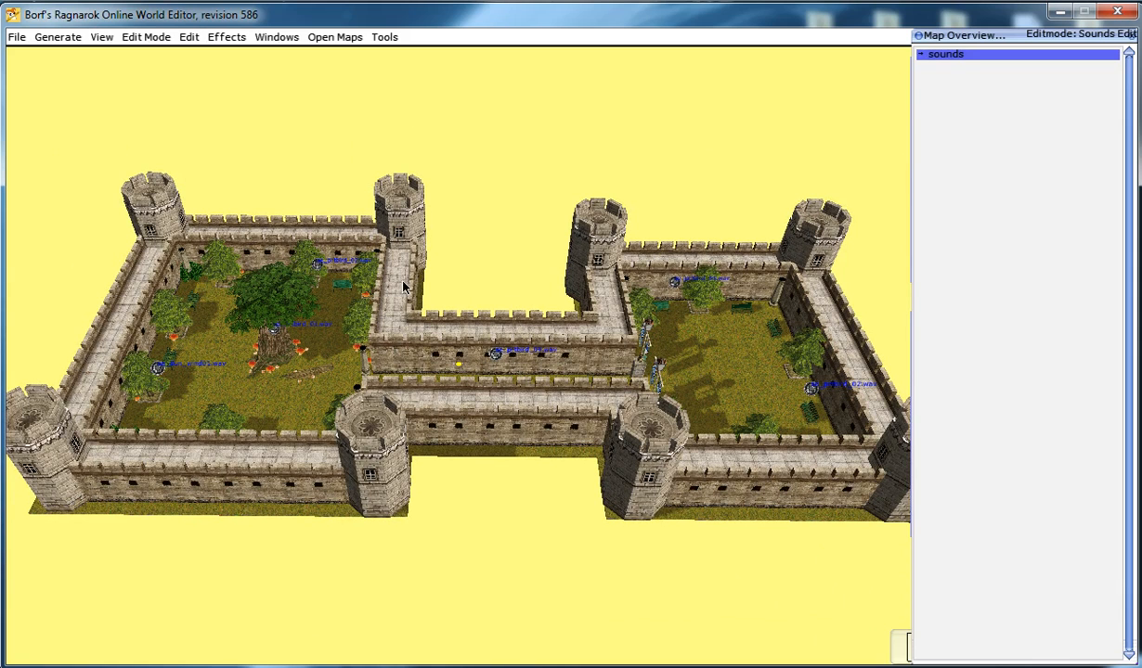
{"action": "mouse_move", "coordinate": [406, 310]}
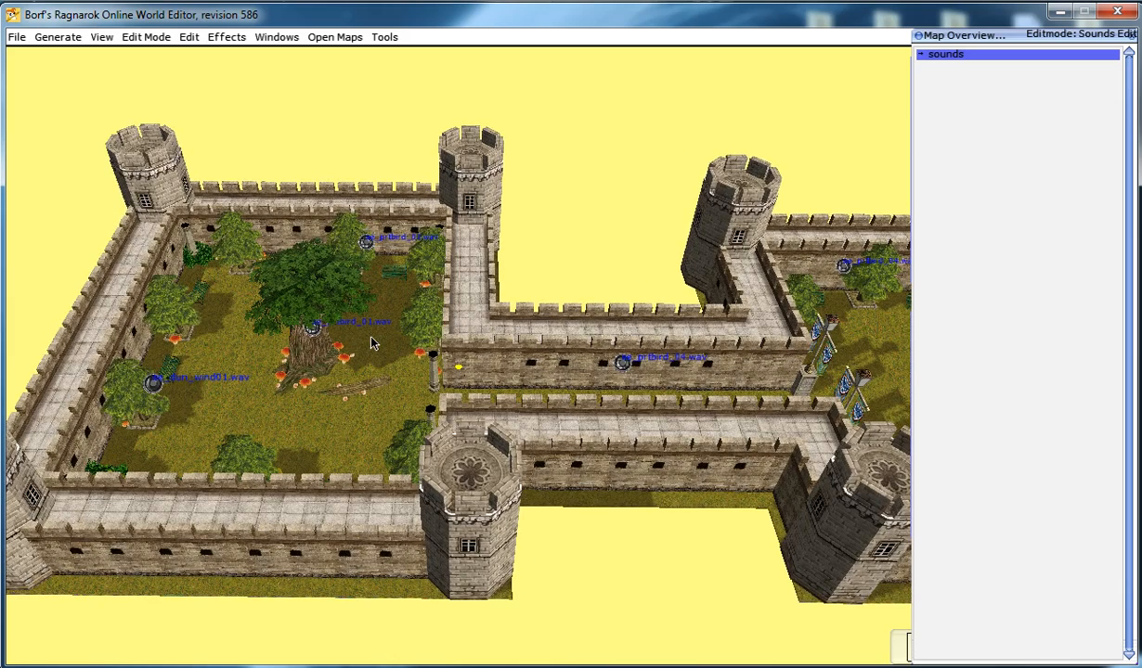
{"action": "mouse_move", "coordinate": [156, 58]}
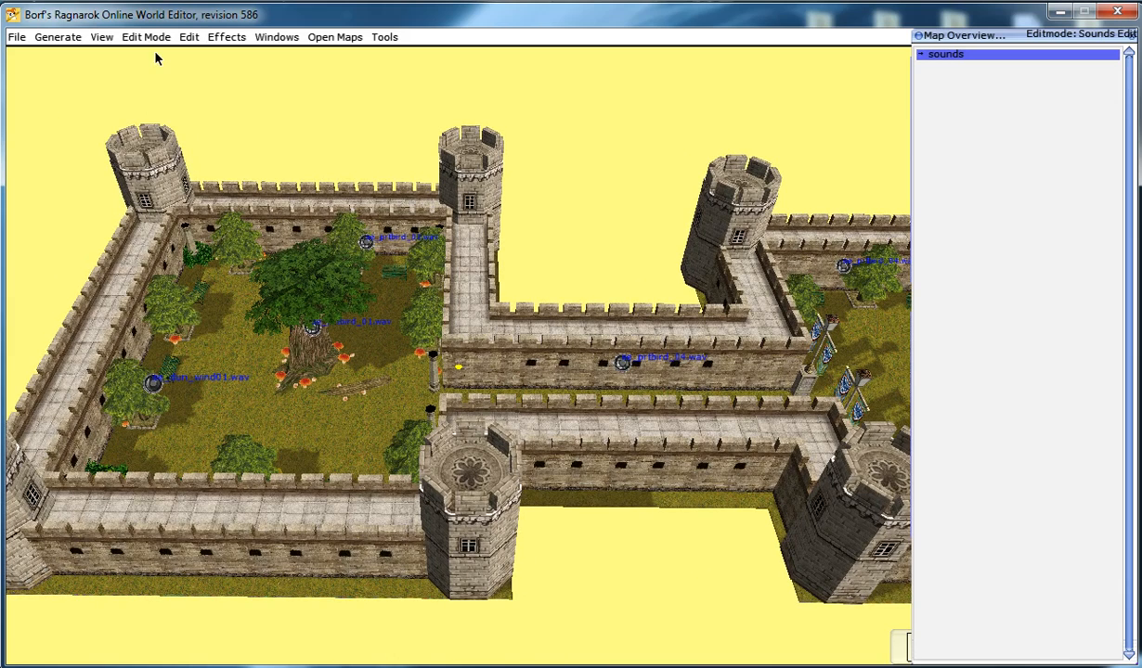
{"action": "mouse_move", "coordinate": [339, 428]}
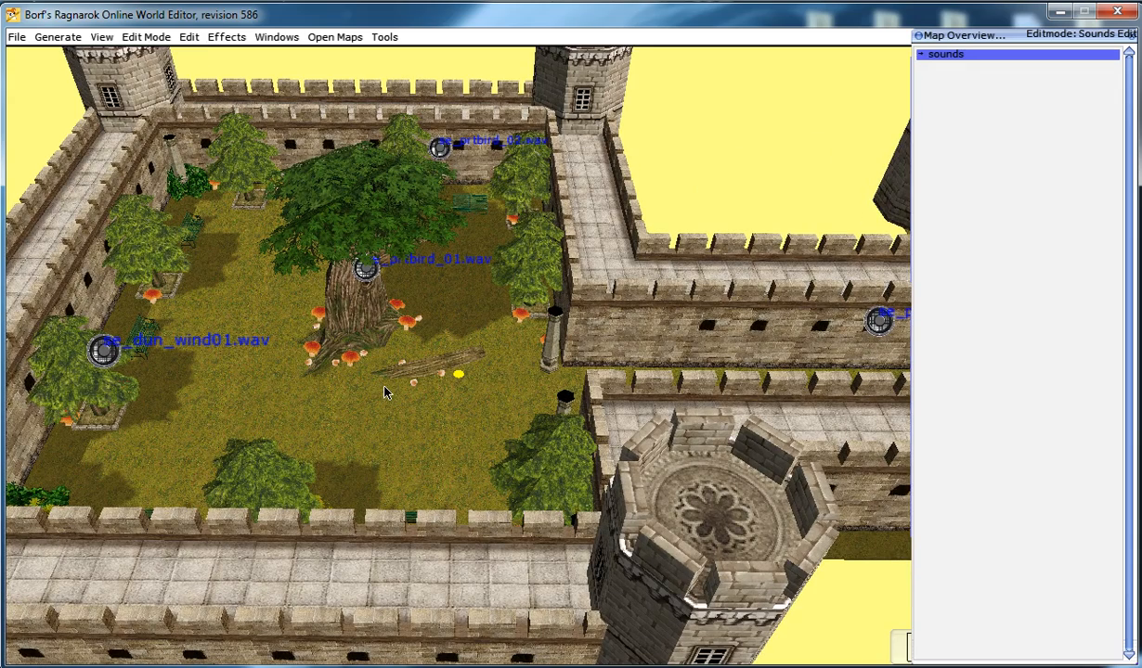
{"action": "mouse_move", "coordinate": [392, 400]}
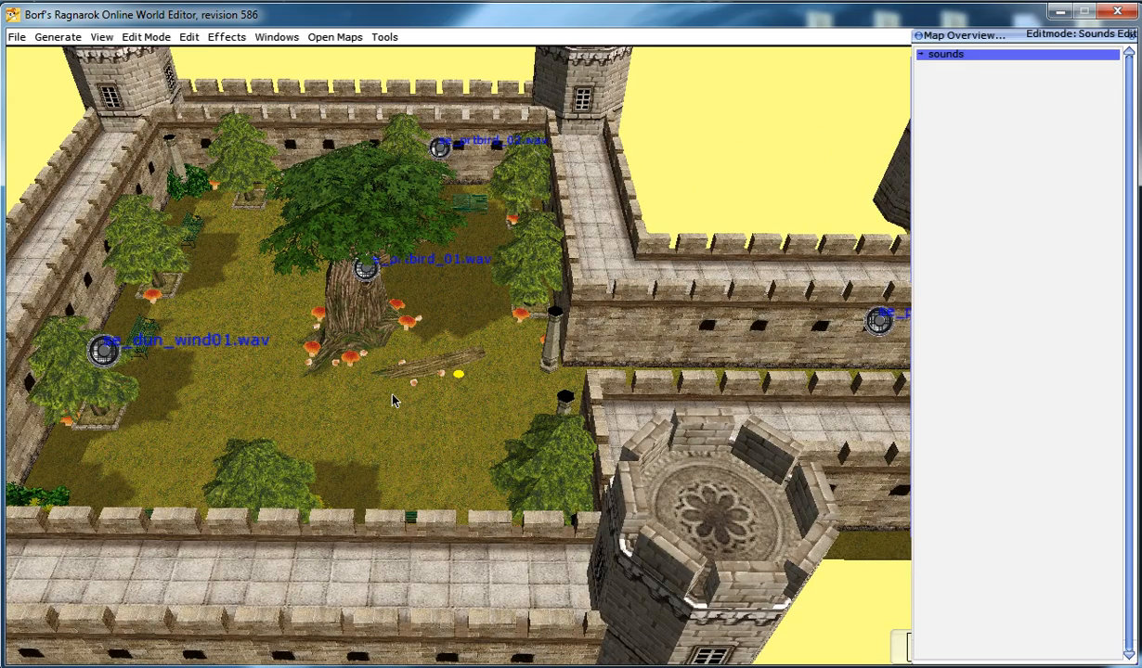
{"action": "mouse_move", "coordinate": [439, 439]}
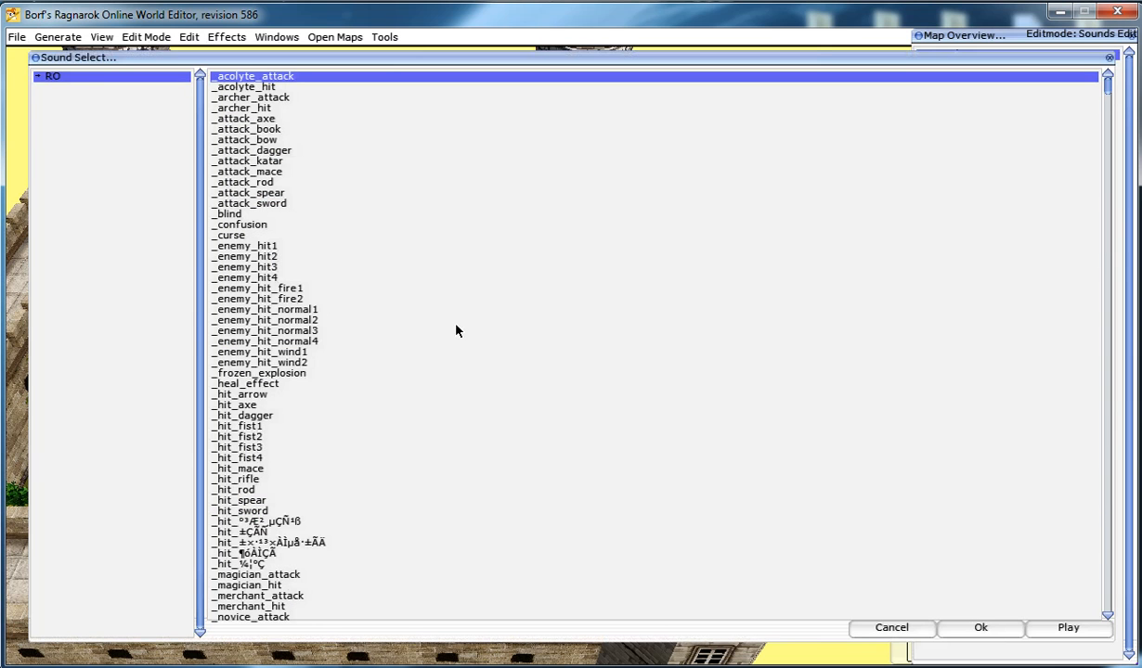
{"action": "mouse_move", "coordinate": [1039, 145]}
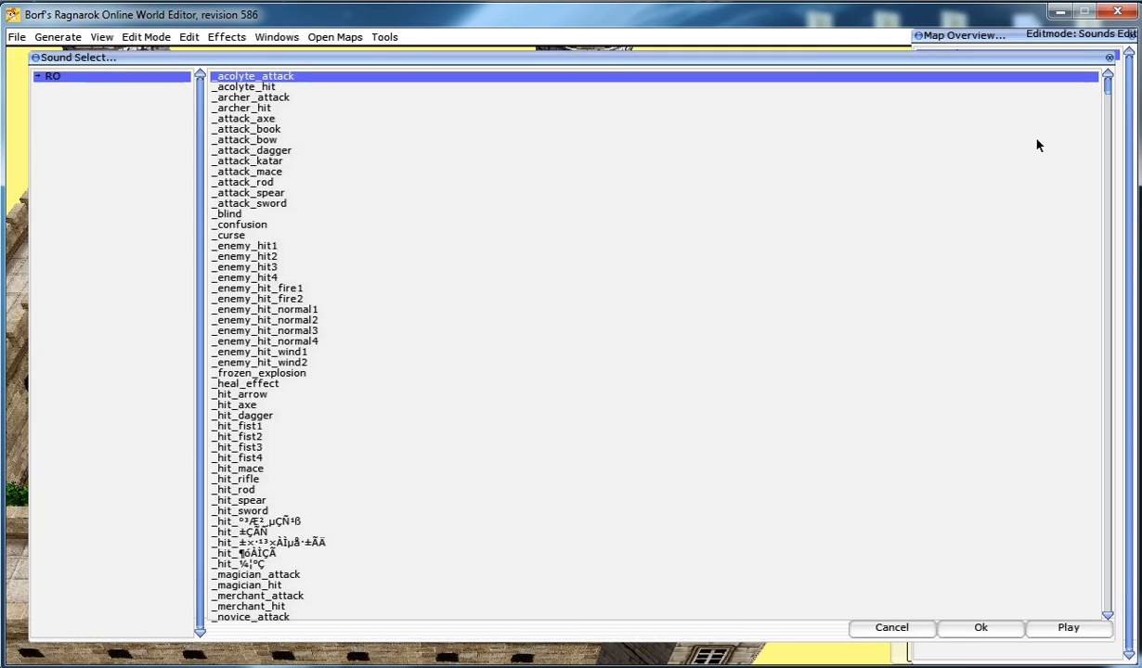
Scroll down through the Sound Select list toward the bird sounds
{"action": "scroll", "scroll_direction": "down", "scroll_amount": 3}
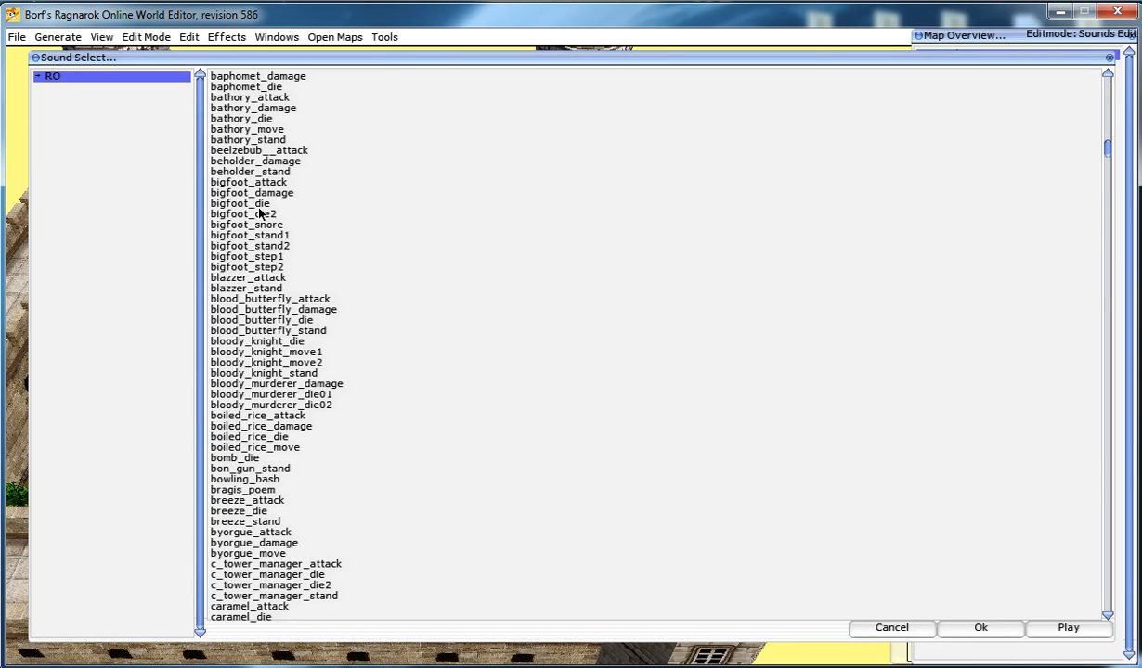
{"action": "left_click", "coordinate": [252, 193]}
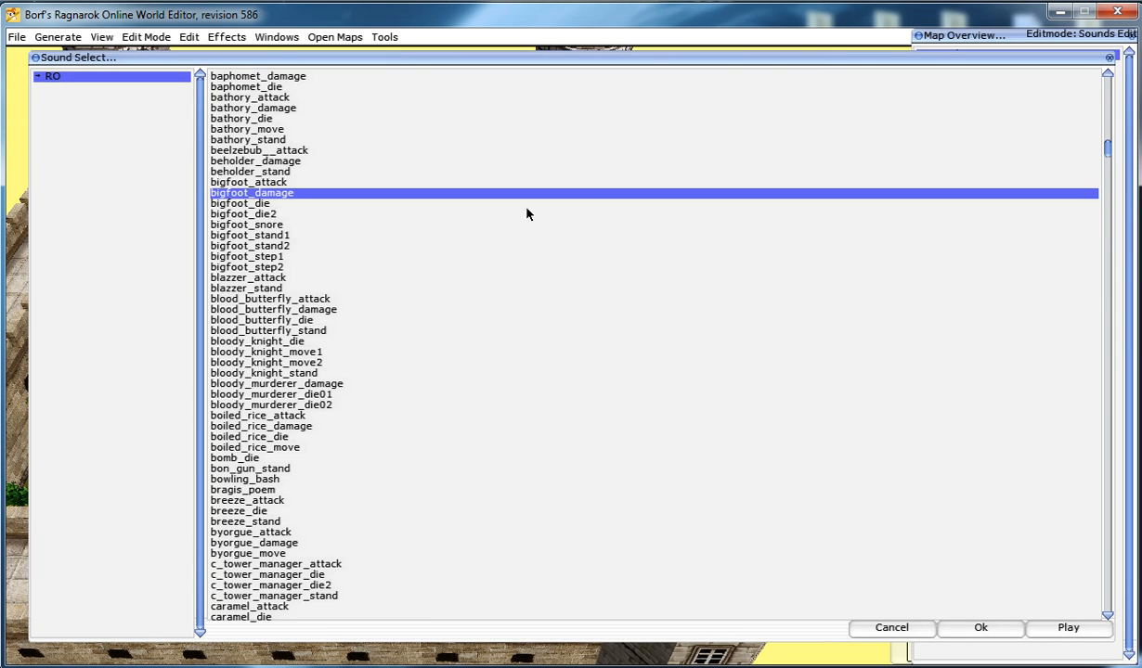
{"action": "scroll", "scroll_direction": "down", "scroll_amount": 3}
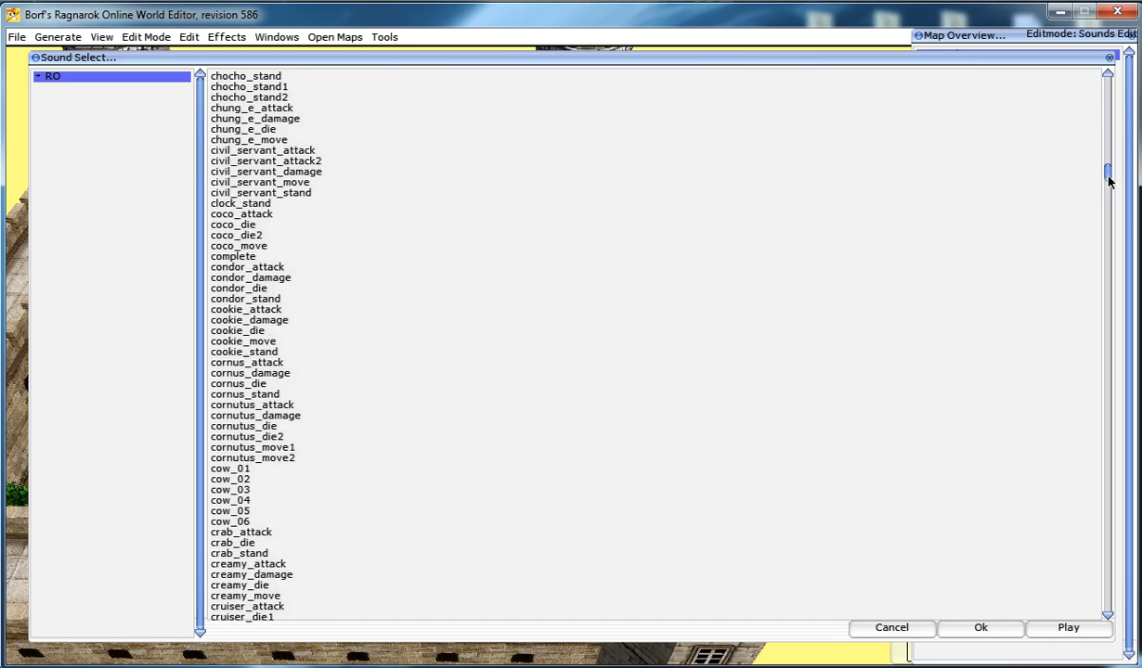
{"action": "scroll", "scroll_direction": "down", "scroll_amount": 3}
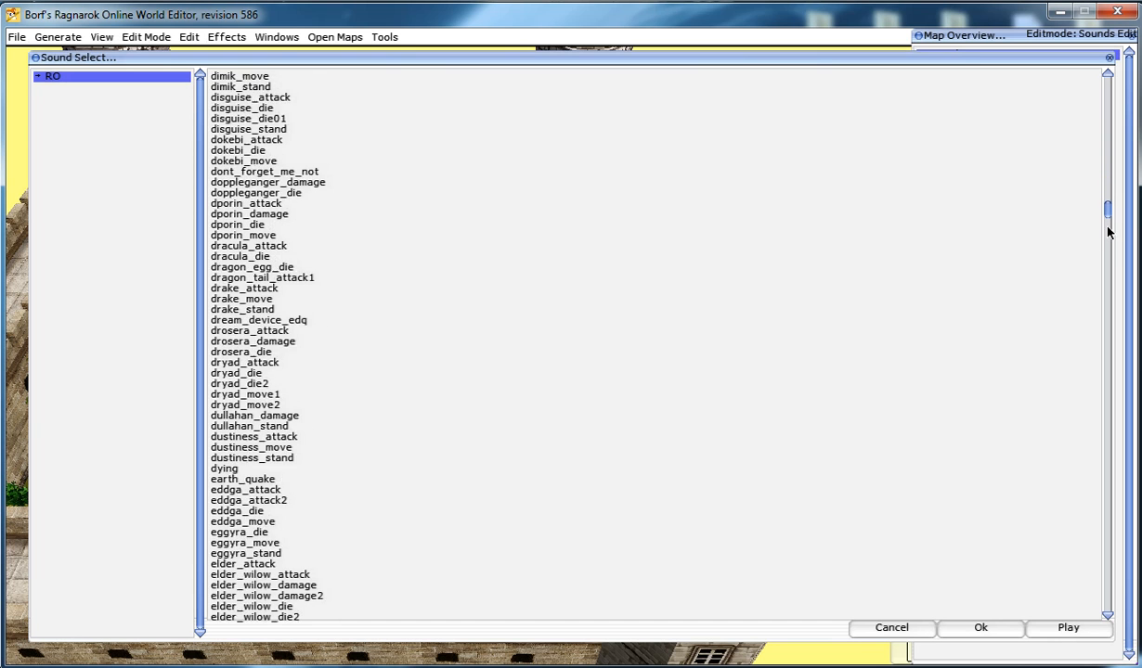
{"action": "scroll", "scroll_direction": "down", "scroll_amount": 3}
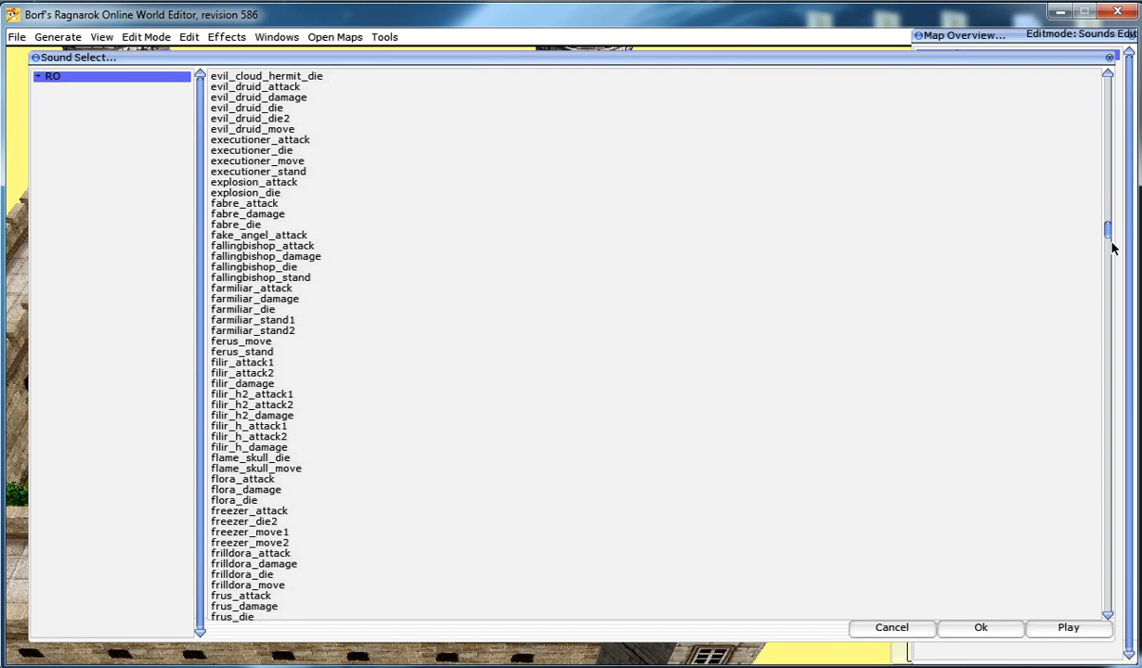
{"action": "scroll", "scroll_direction": "down", "scroll_amount": 3}
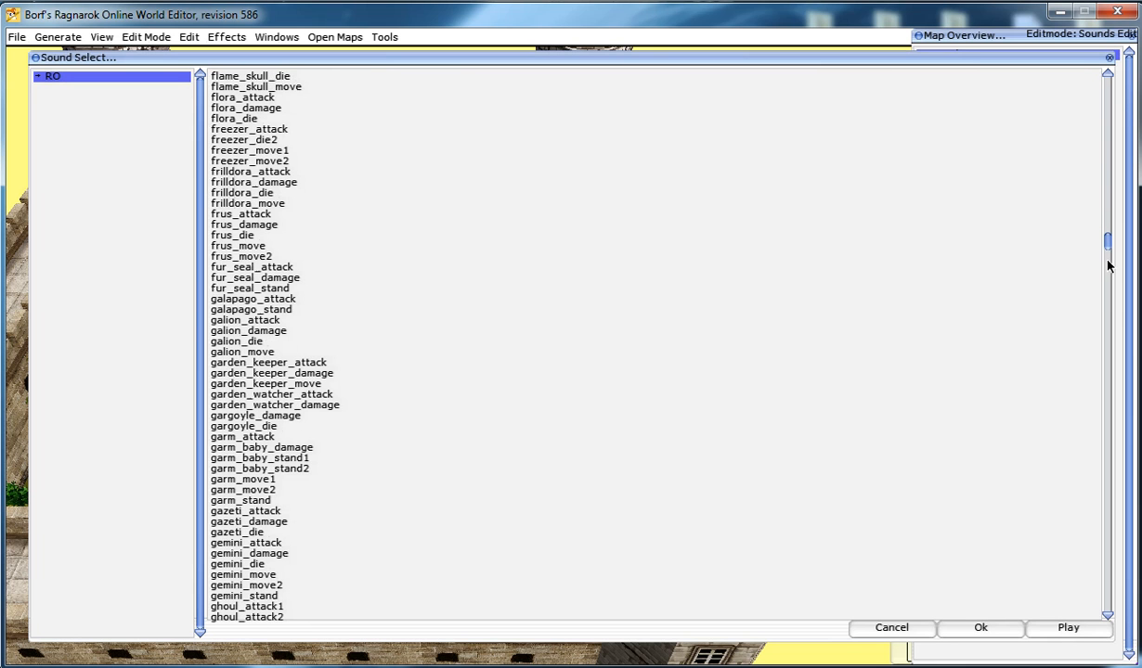
{"action": "scroll", "scroll_direction": "down", "scroll_amount": 3}
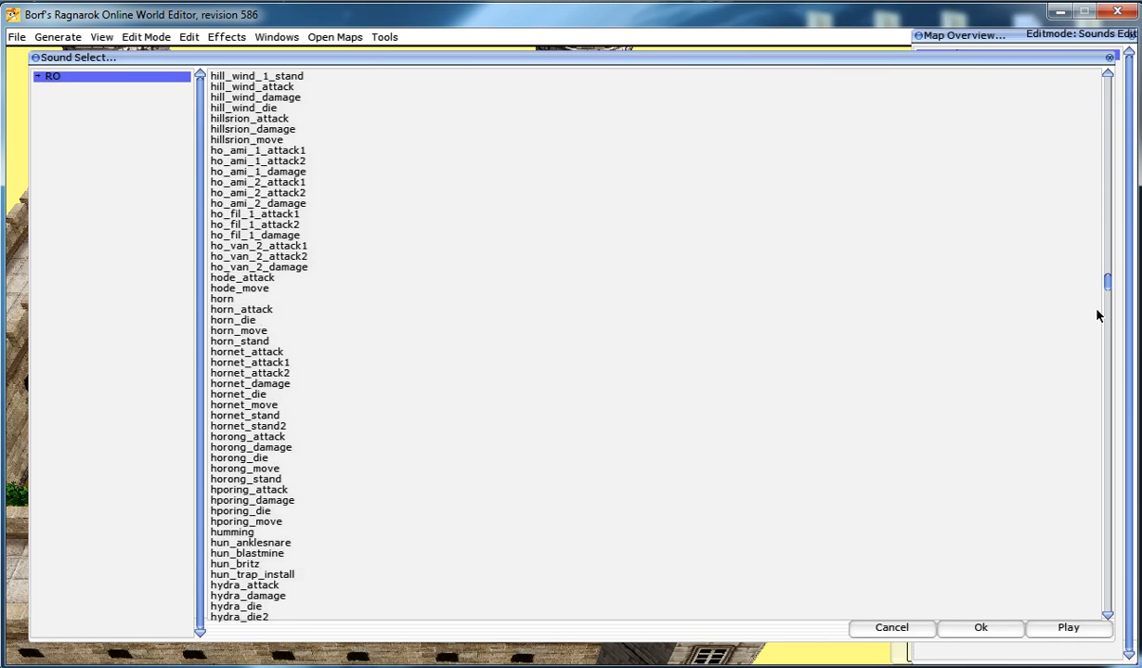
{"action": "scroll", "scroll_direction": "down", "scroll_amount": 3}
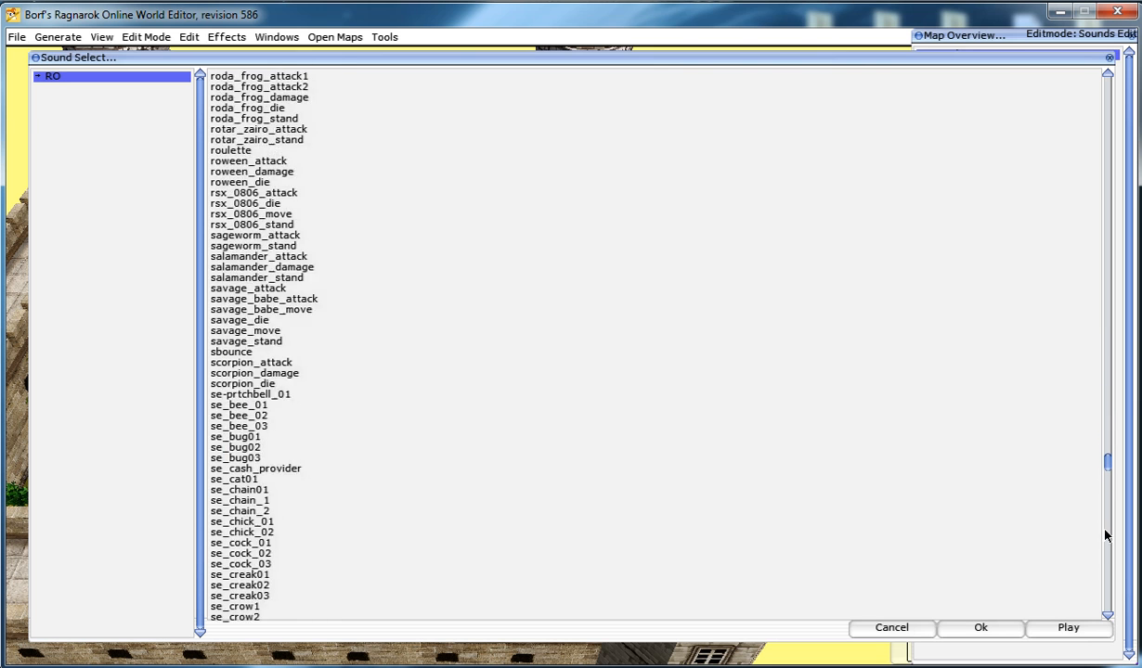
Select se_prtbird_01, preview it, and confirm it for the new sound source
{"action": "scroll", "scroll_direction": "down", "scroll_amount": 3}
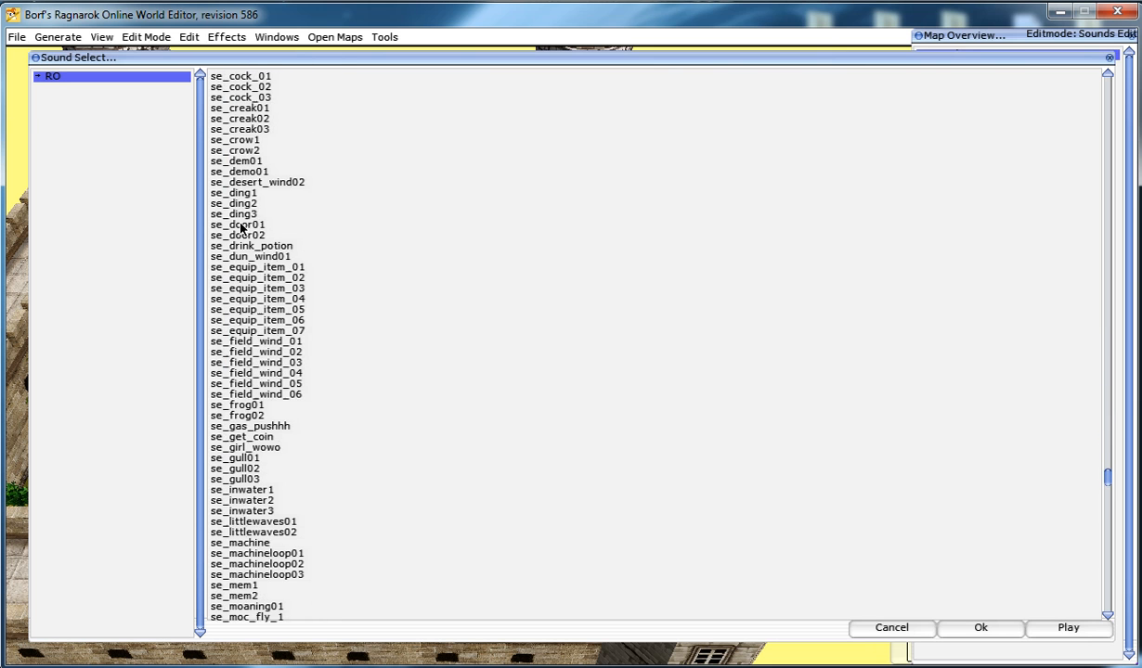
{"action": "scroll", "scroll_direction": "down", "scroll_amount": 3}
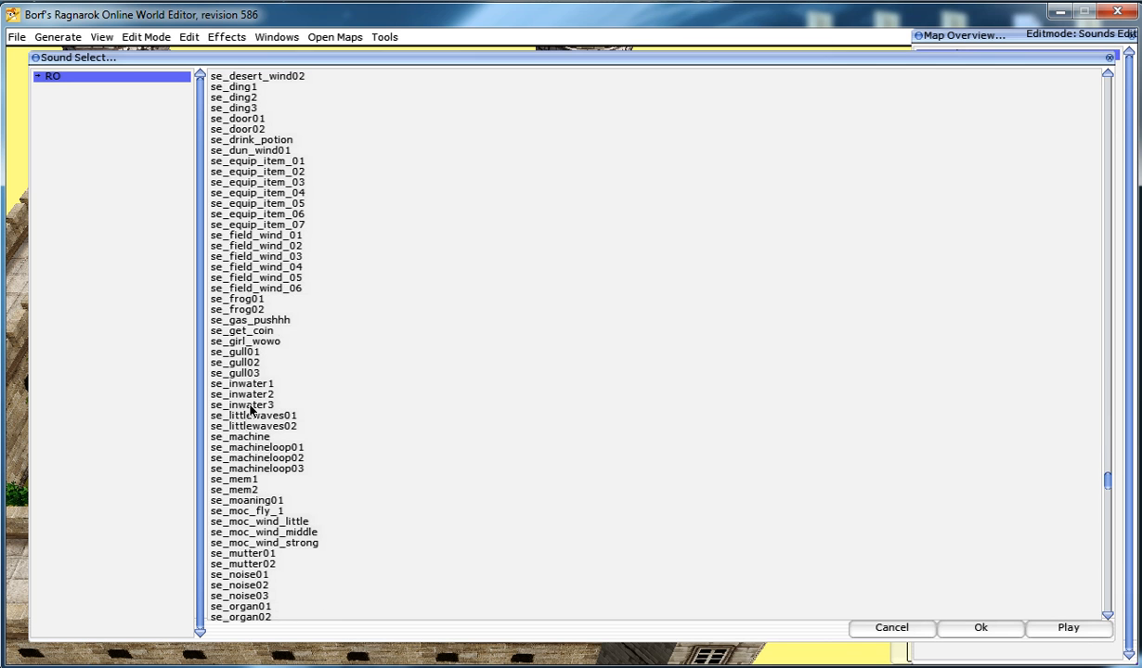
{"action": "mouse_move", "coordinate": [278, 425]}
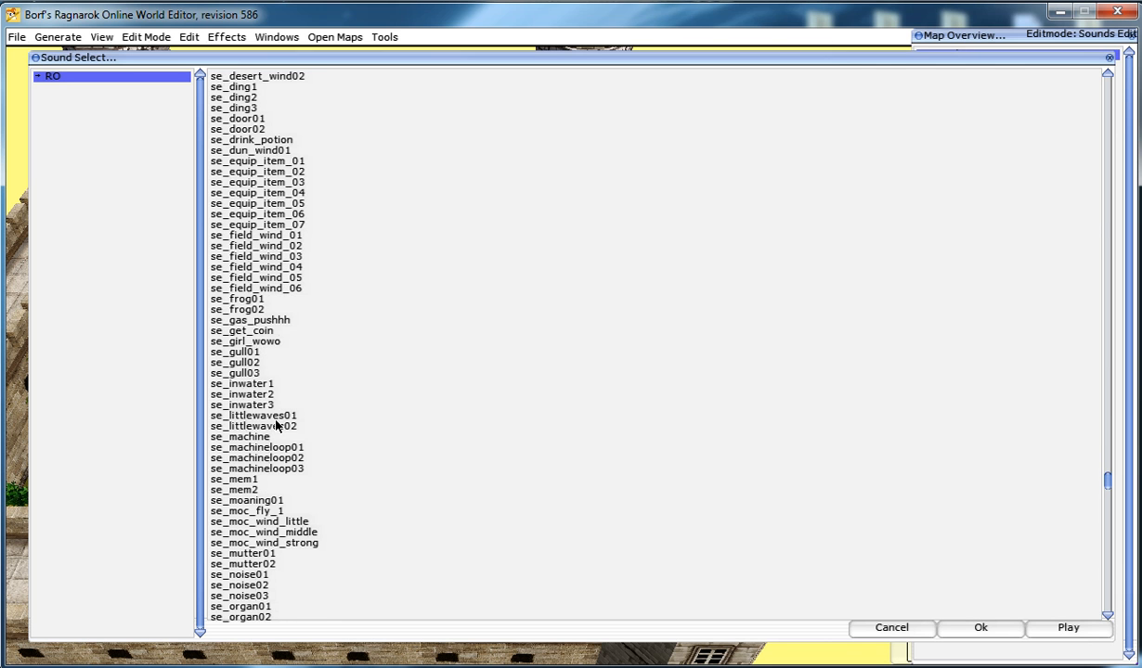
{"action": "scroll", "scroll_direction": "down", "scroll_amount": 3}
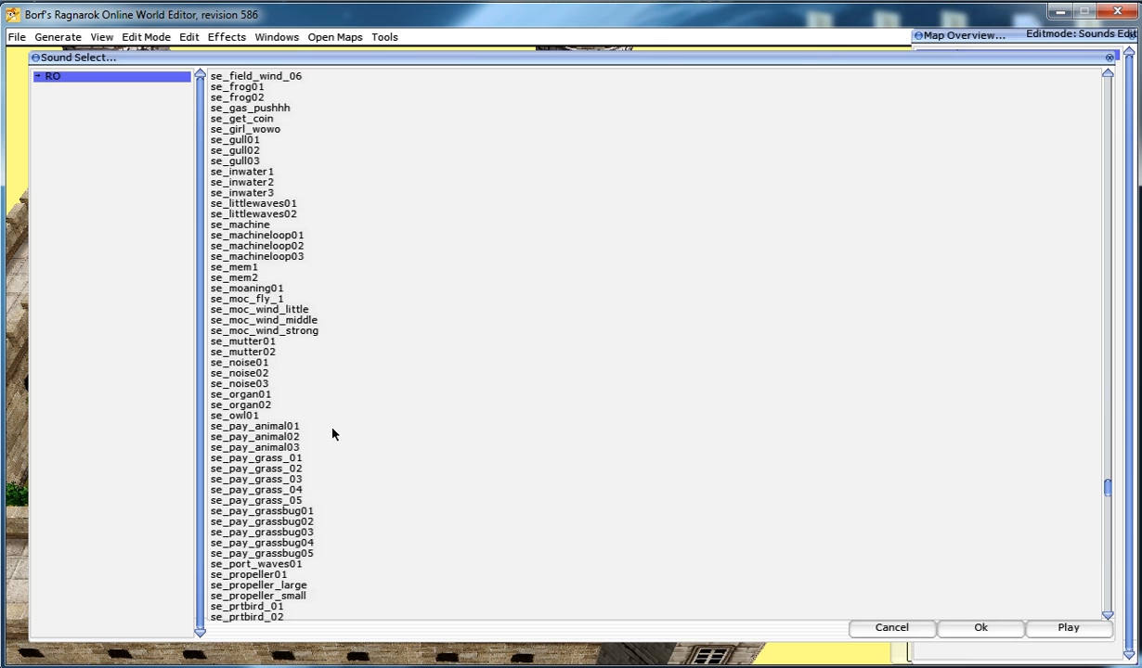
{"action": "scroll", "scroll_direction": "down", "scroll_amount": 3}
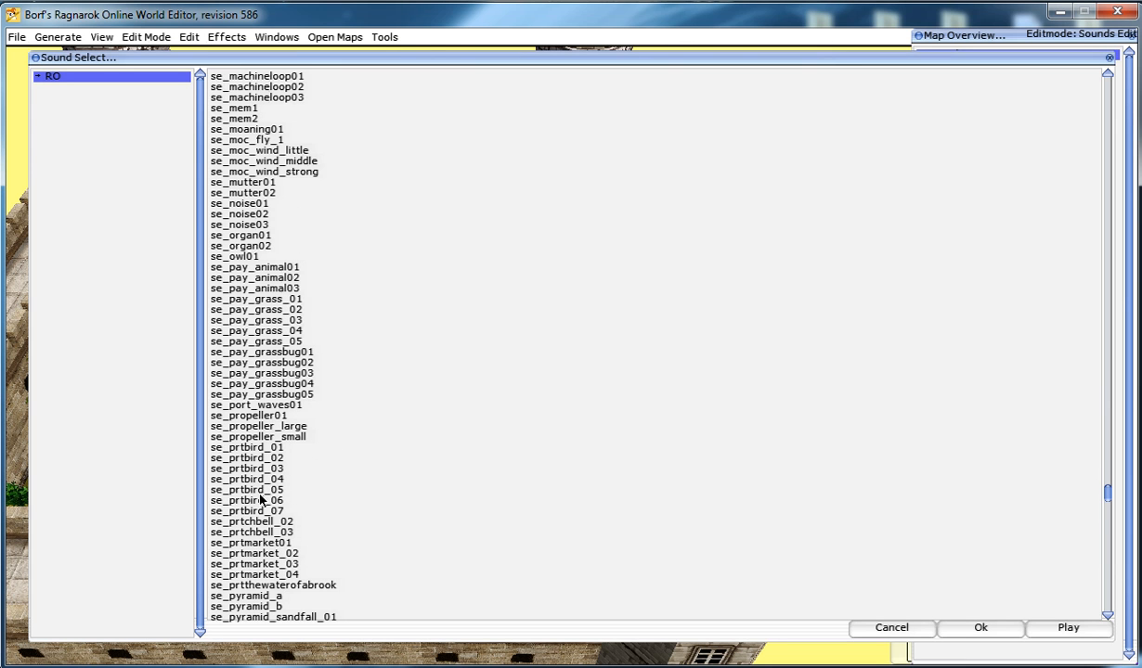
{"action": "left_click", "coordinate": [246, 448]}
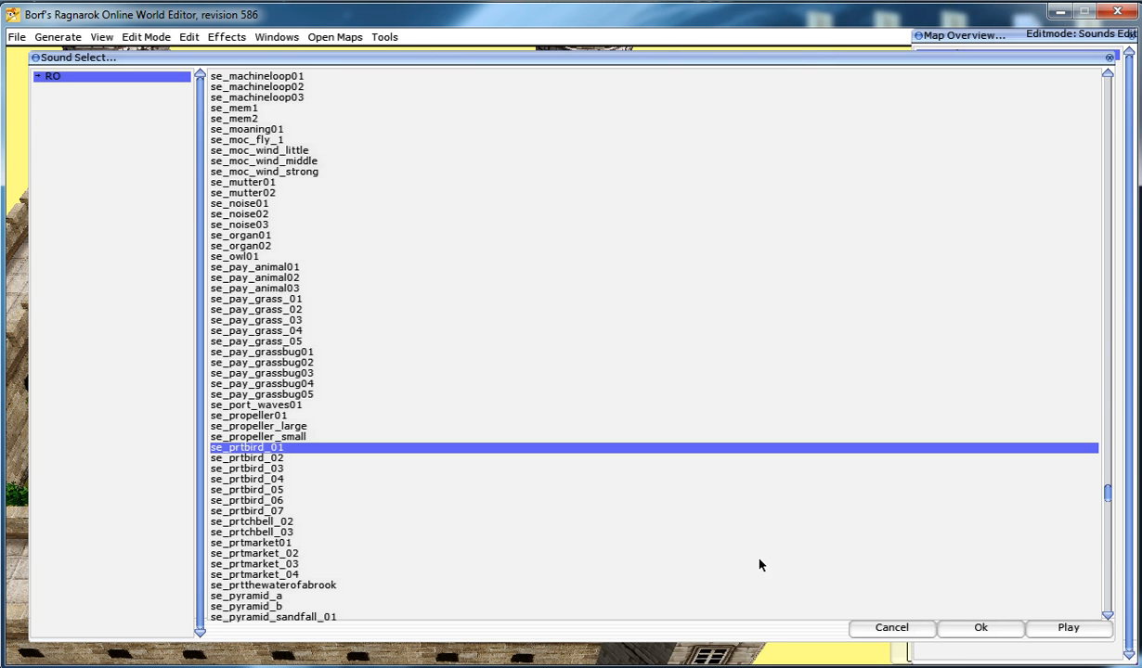
{"action": "mouse_move", "coordinate": [246, 460]}
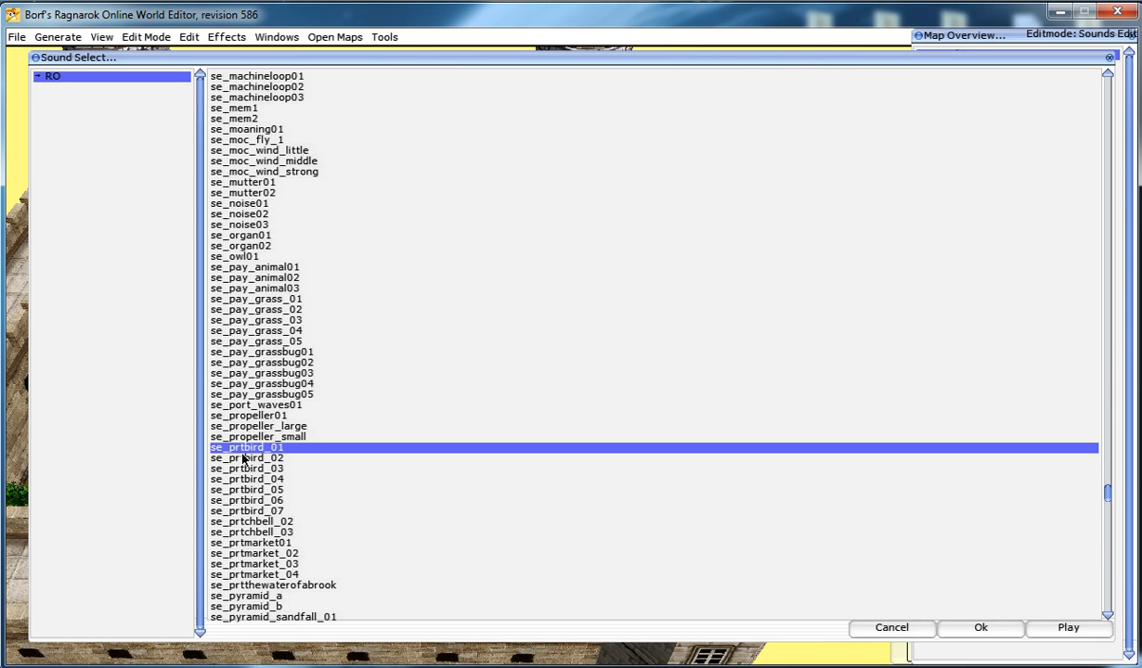
{"action": "mouse_move", "coordinate": [1065, 643]}
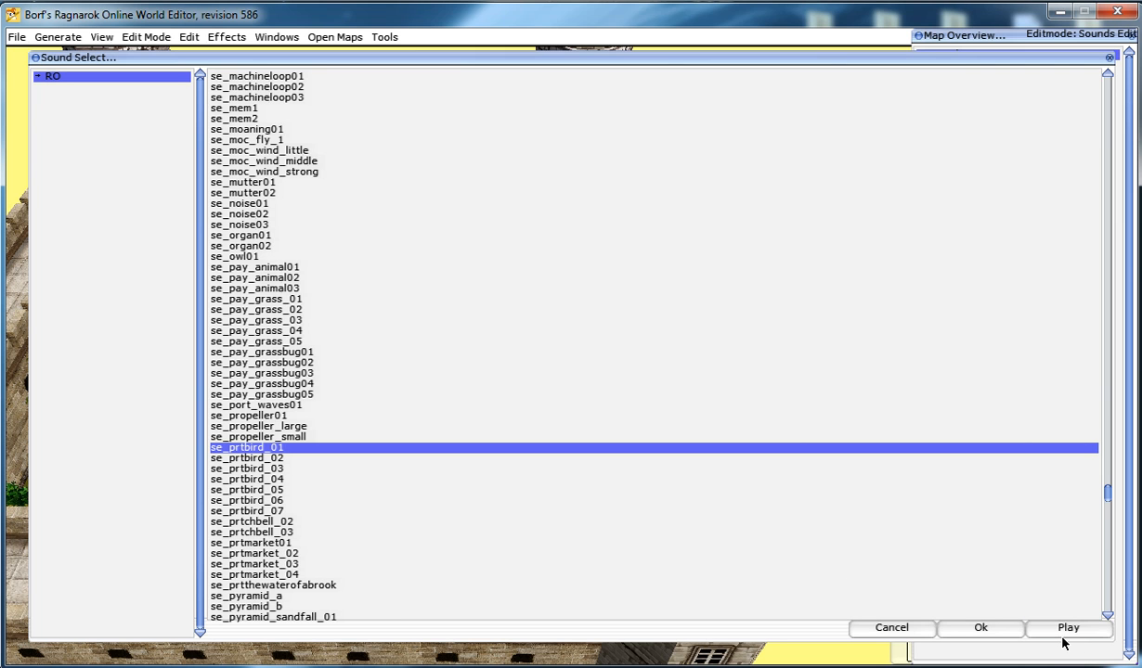
{"action": "left_click", "coordinate": [1069, 627]}
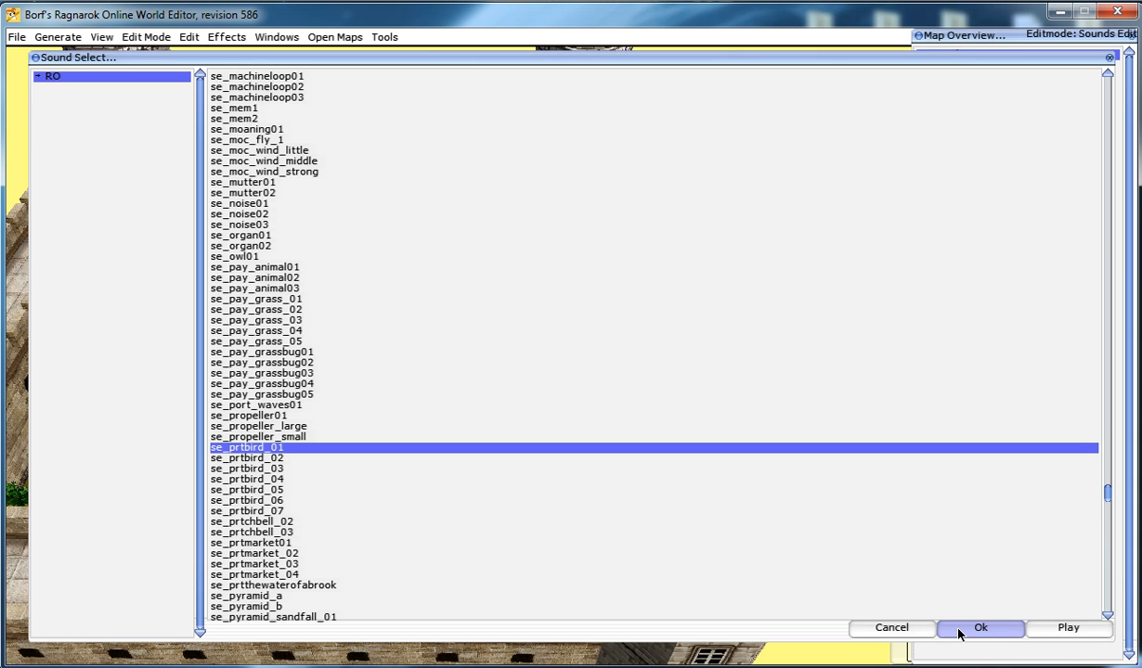
{"action": "left_click", "coordinate": [980, 627]}
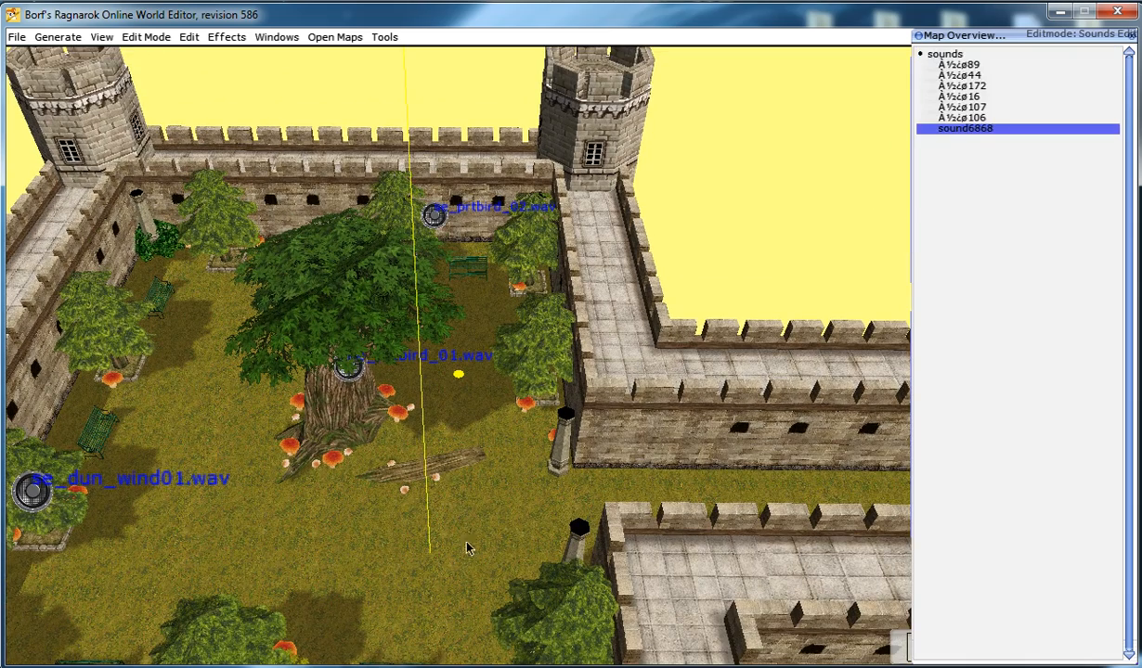
{"action": "mouse_move", "coordinate": [454, 556]}
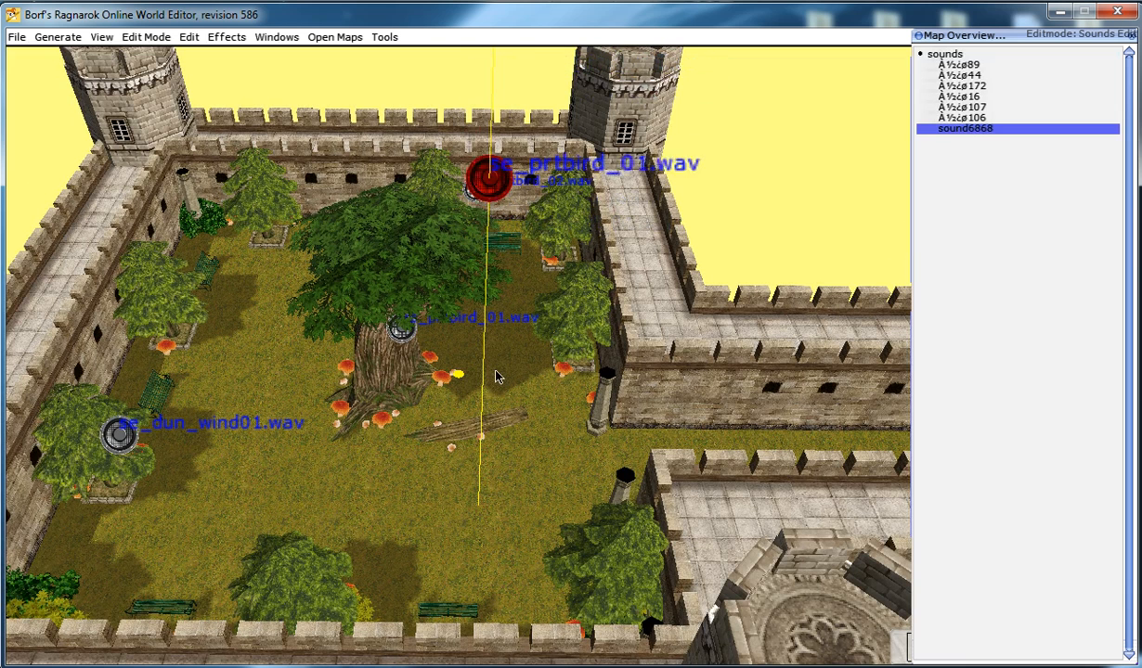
Drag the se_prtbird_01 marker from the back wall to the grass right of the tree
{"action": "left_click_drag", "start_coordinate": [478, 172], "coordinate": [479, 496]}
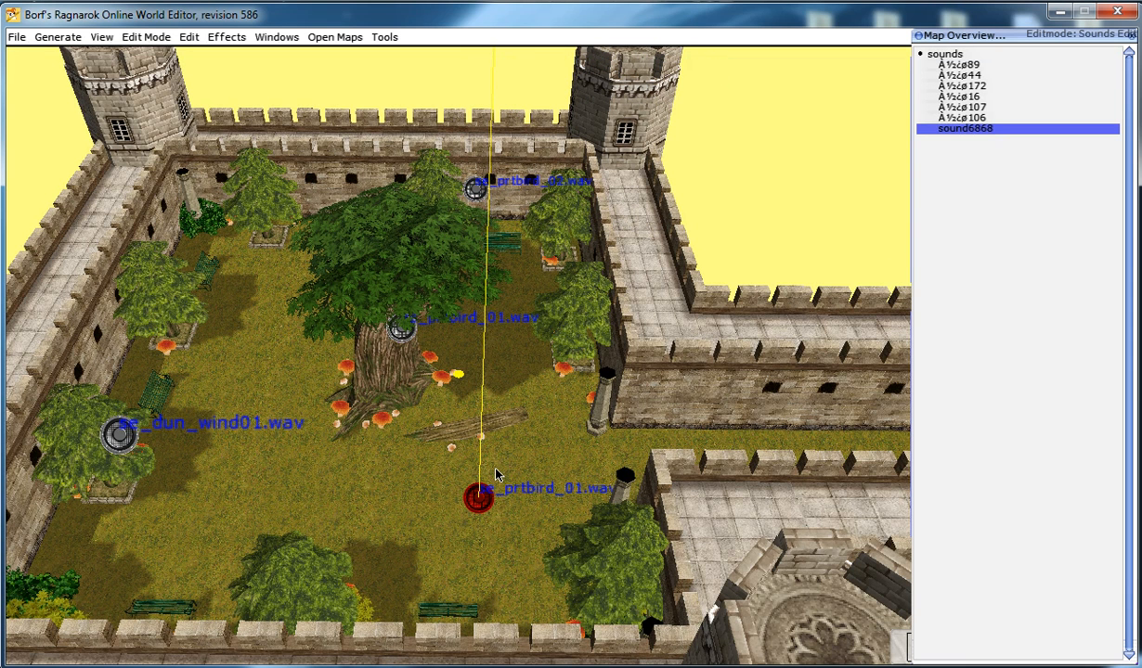
{"action": "left_click_drag", "start_coordinate": [474, 497], "coordinate": [483, 325]}
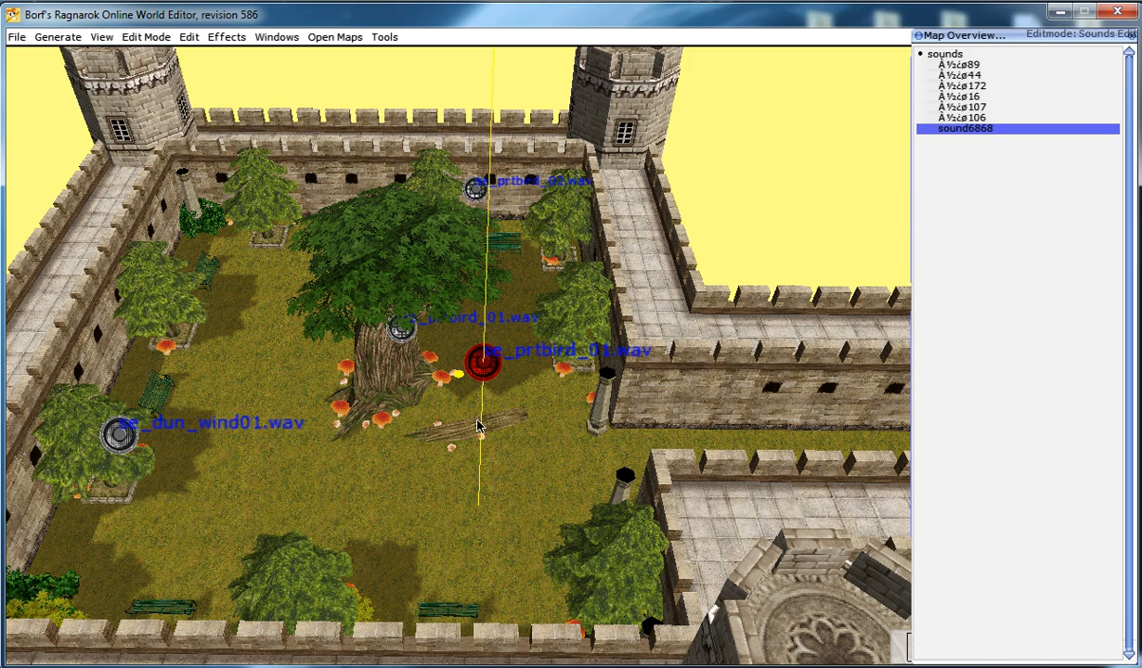
{"action": "double_click", "coordinate": [481, 362]}
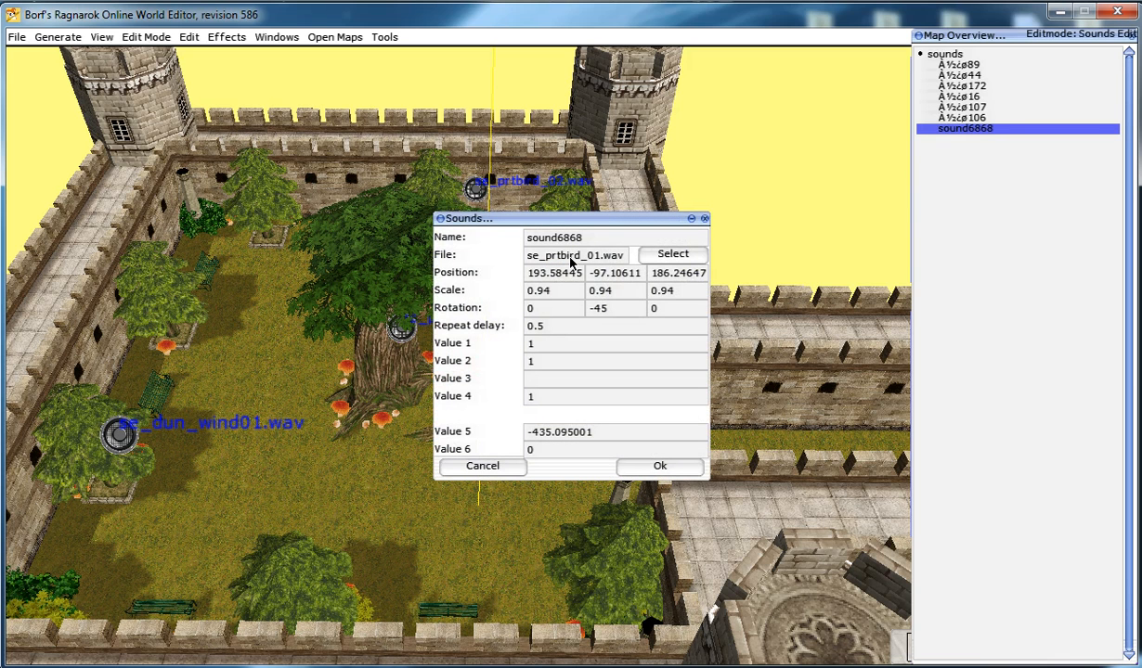
{"action": "mouse_move", "coordinate": [534, 298]}
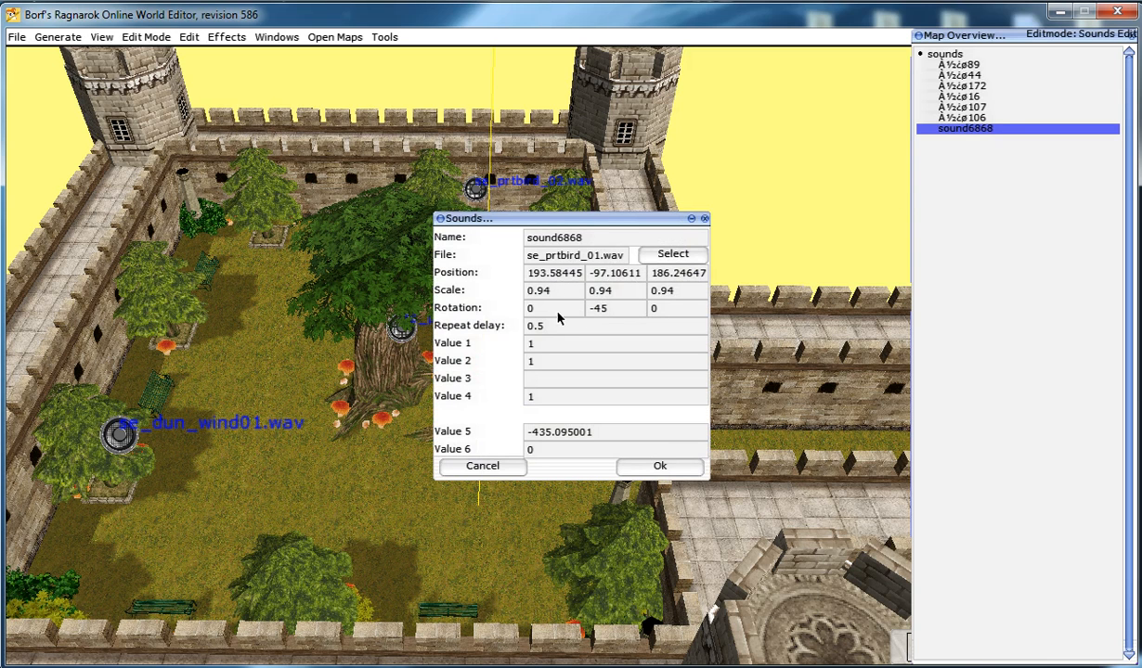
{"action": "mouse_move", "coordinate": [551, 380]}
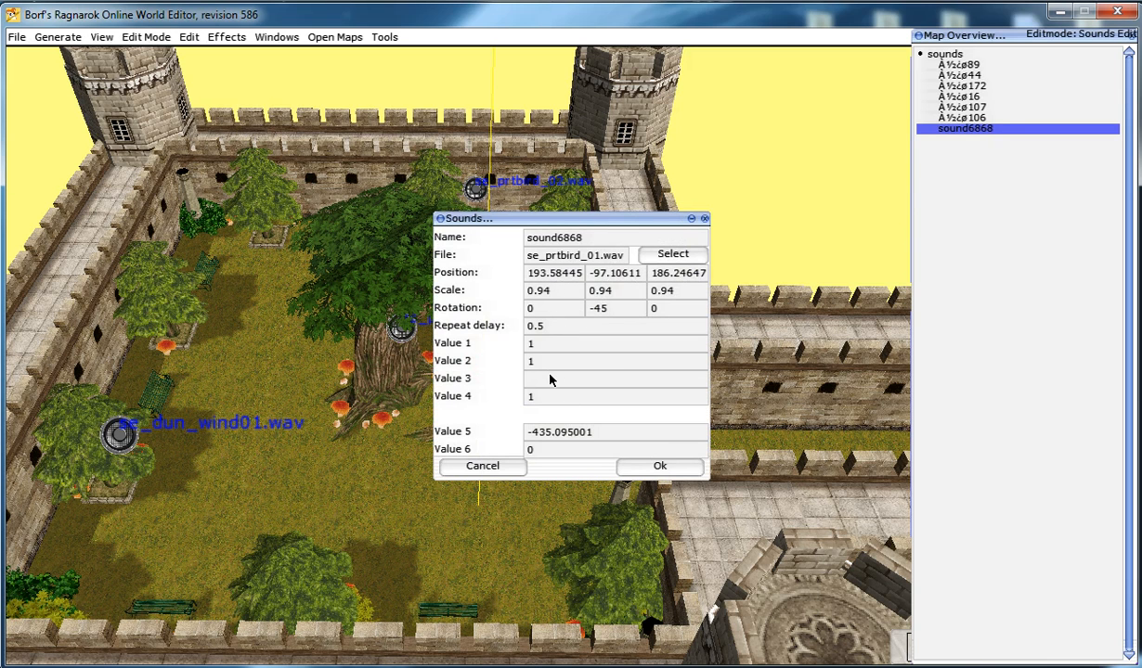
{"action": "mouse_move", "coordinate": [559, 391]}
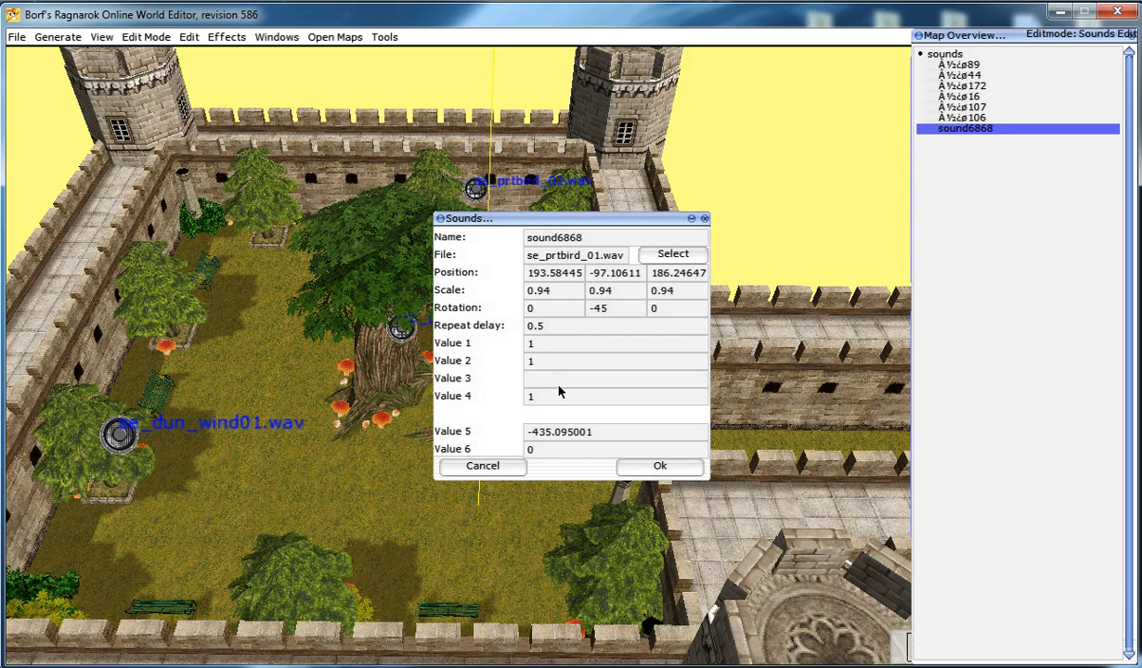
{"action": "mouse_move", "coordinate": [620, 352]}
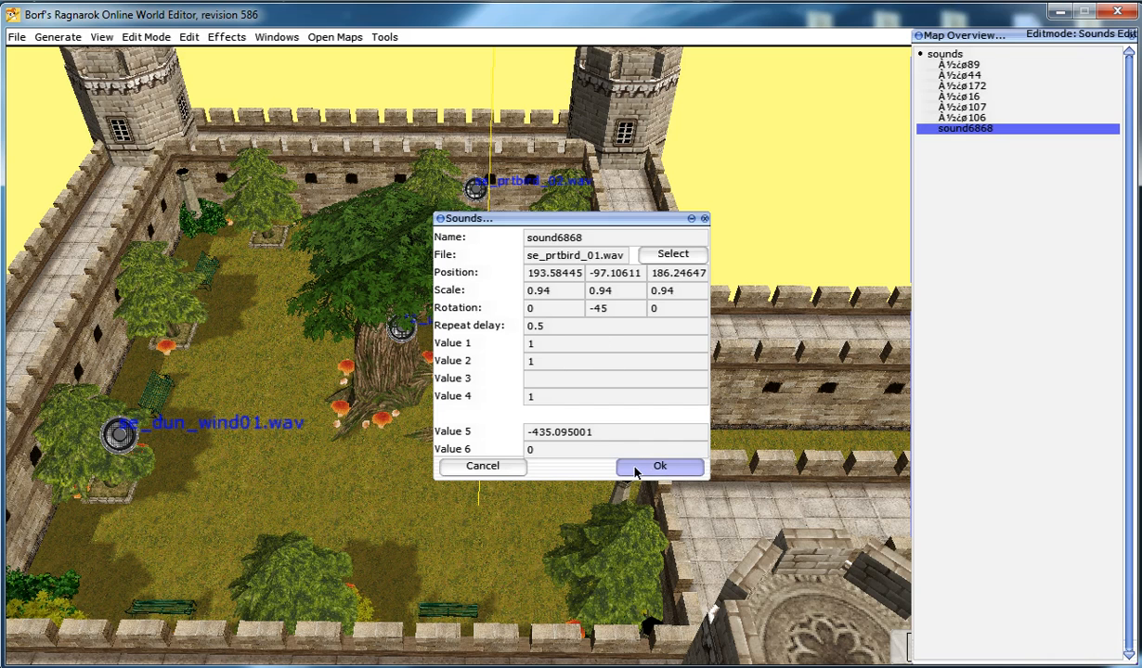
{"action": "left_click", "coordinate": [659, 467]}
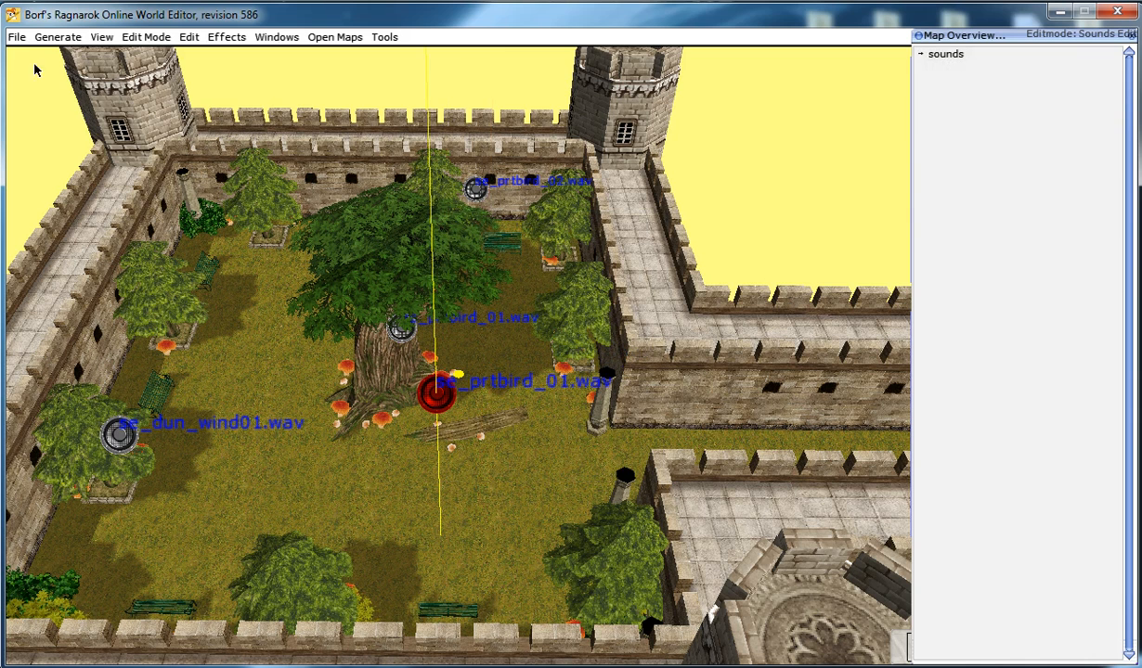
Begin opening the Prontera map from the File menu
{"action": "left_click", "coordinate": [16, 37]}
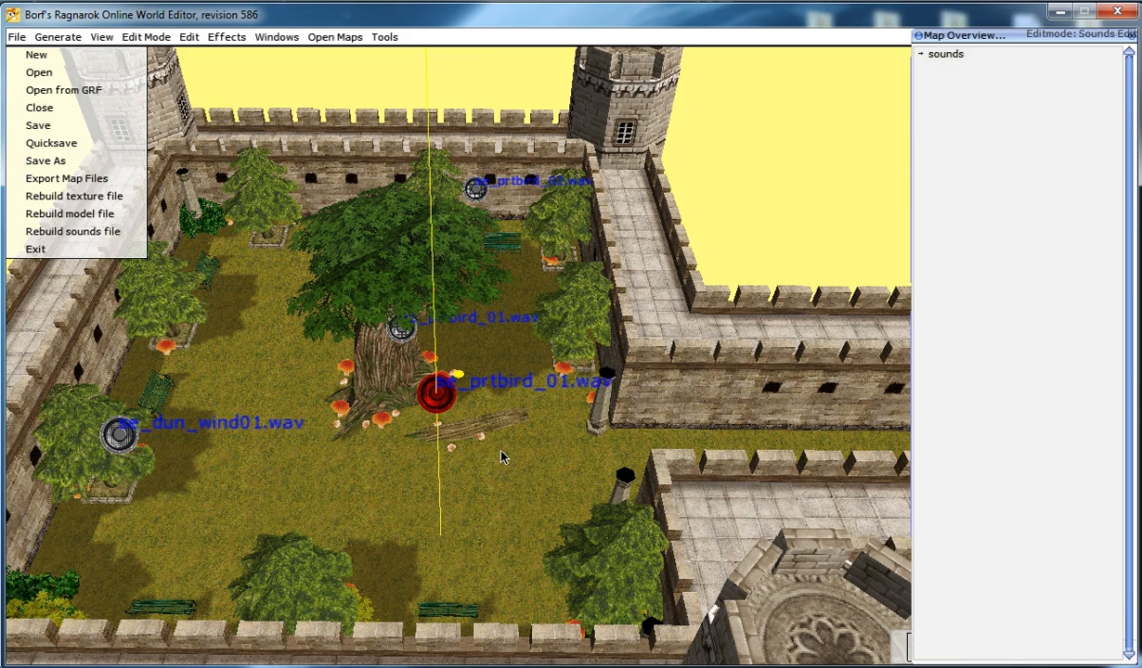
{"action": "mouse_move", "coordinate": [481, 499]}
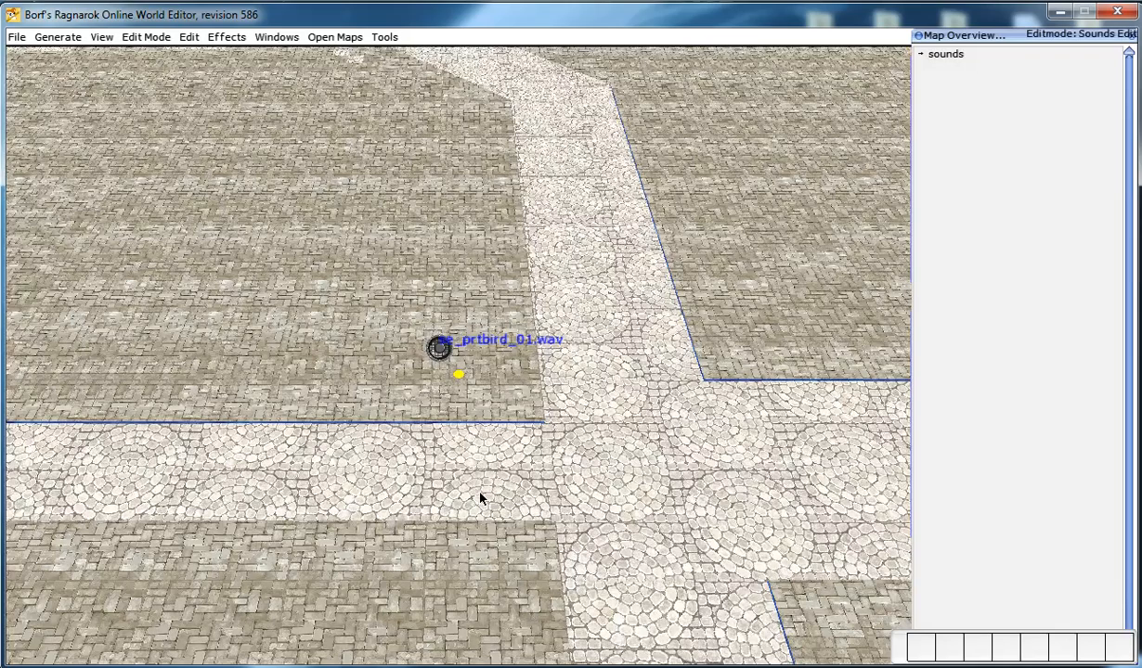
{"action": "mouse_move", "coordinate": [391, 337]}
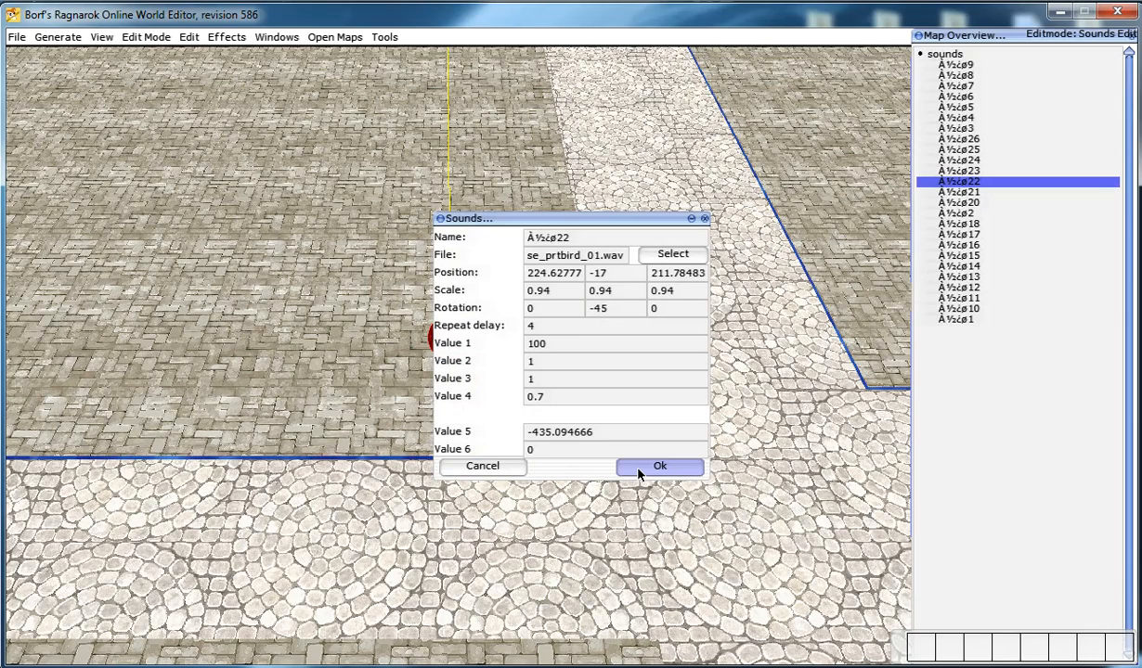
Close the Prontera sound's settings and bring the castle courtyard map back
{"action": "left_click", "coordinate": [659, 466]}
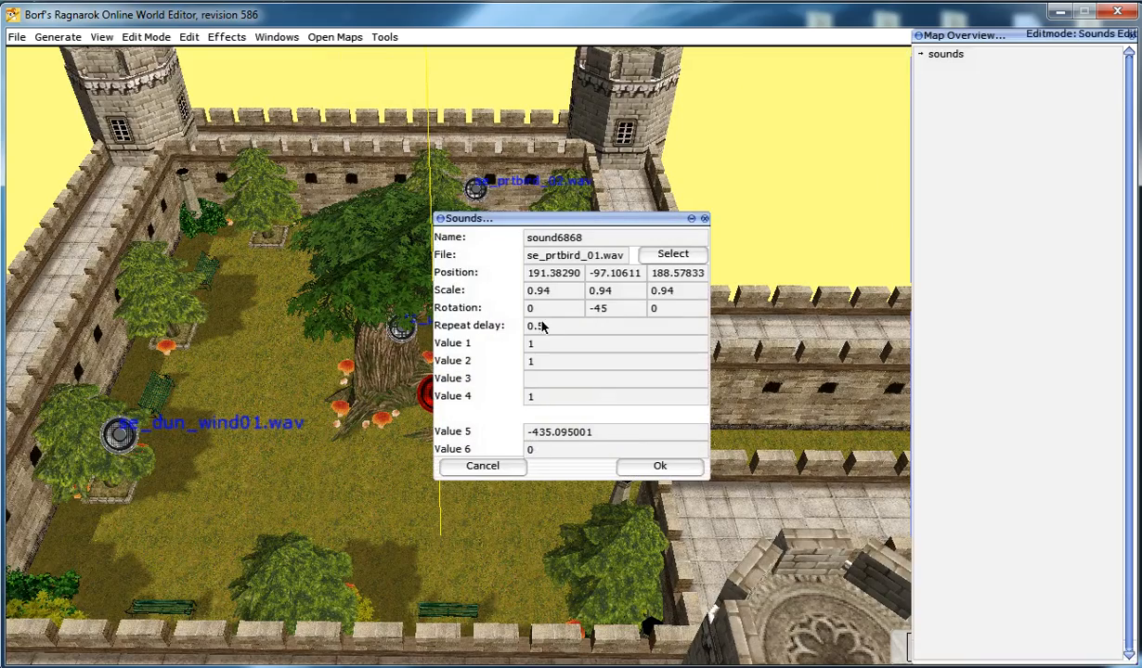
{"action": "left_click", "coordinate": [659, 466]}
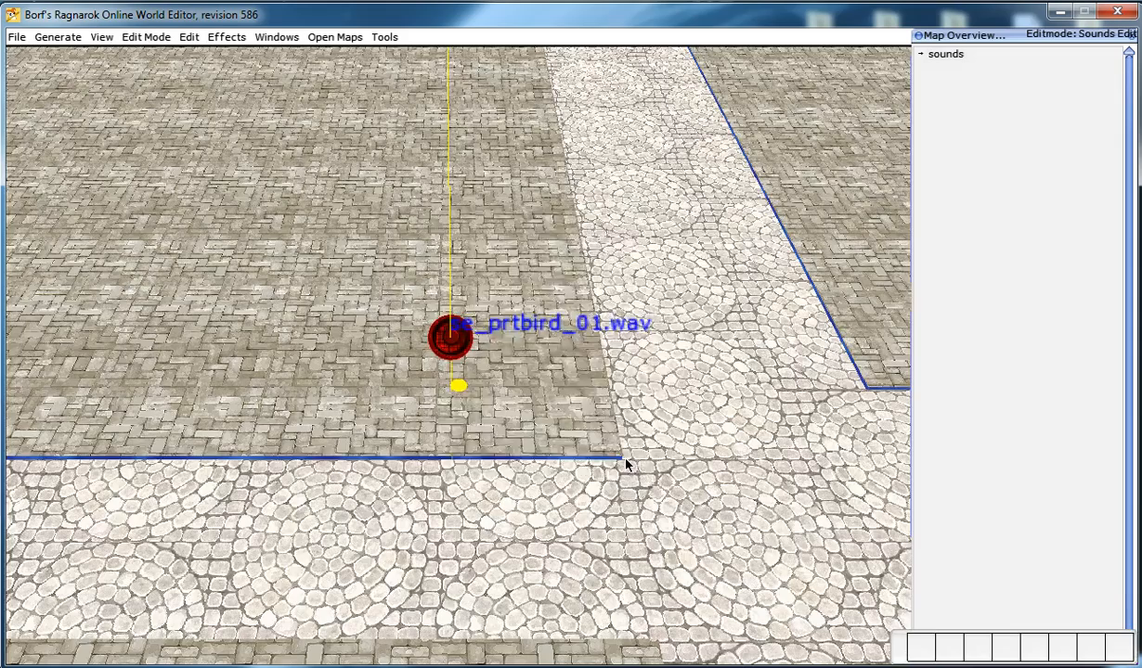
{"action": "double_click", "coordinate": [452, 337]}
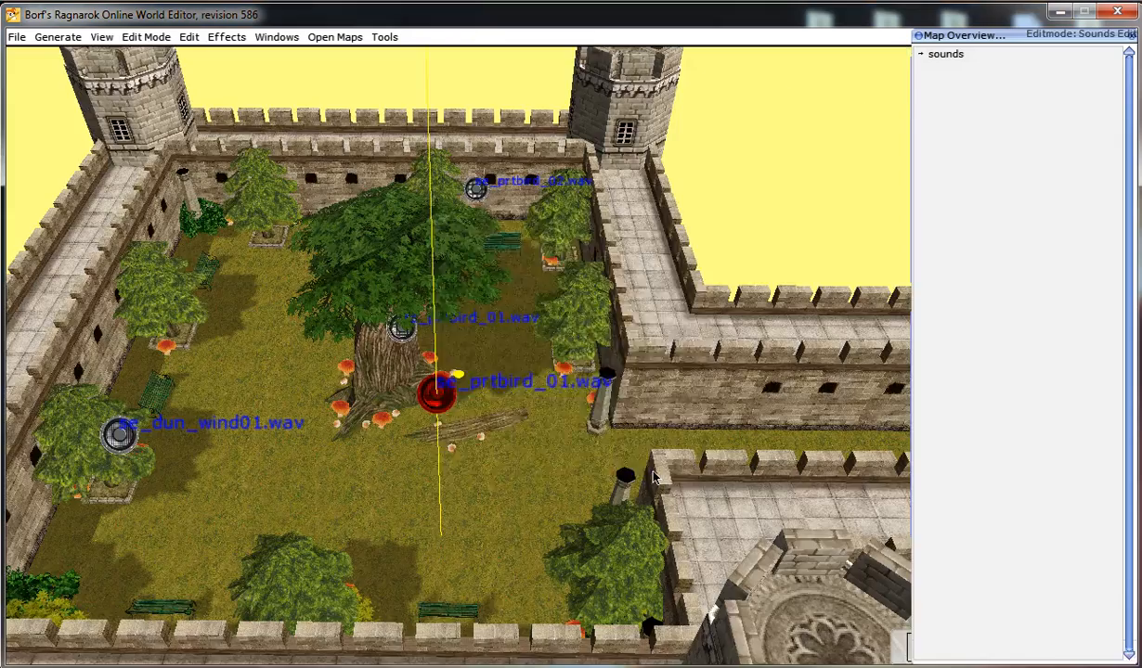
Set the courtyard se_prtbird_01 sound's repeat delay to 4 and apply it
{"action": "double_click", "coordinate": [436, 394]}
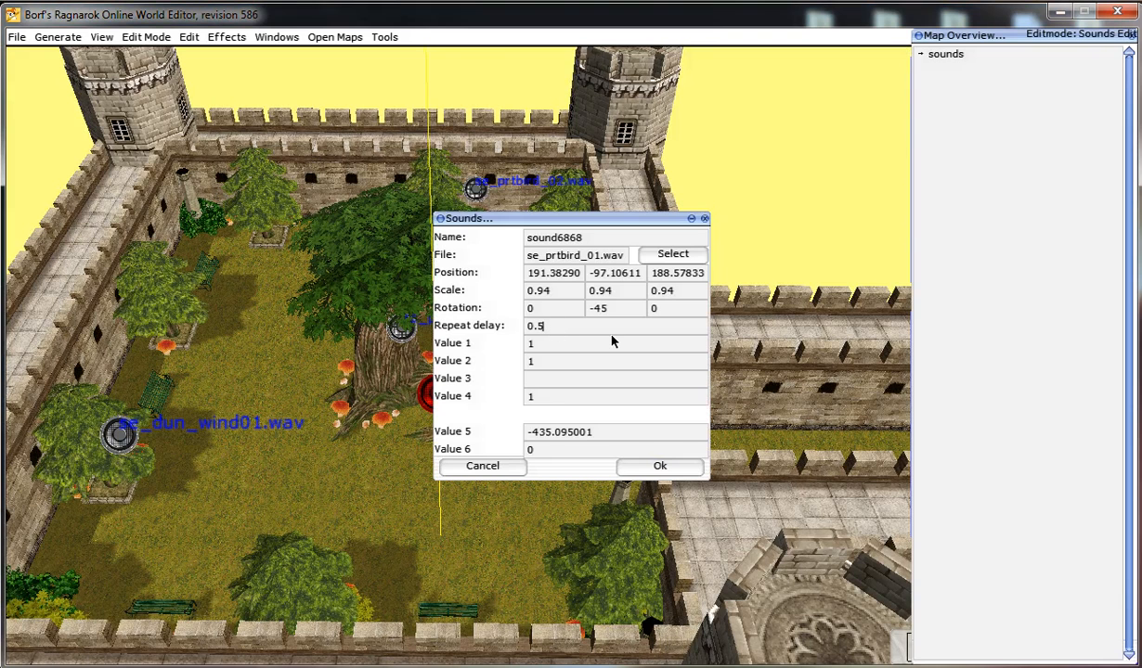
{"action": "type", "text": "4"}
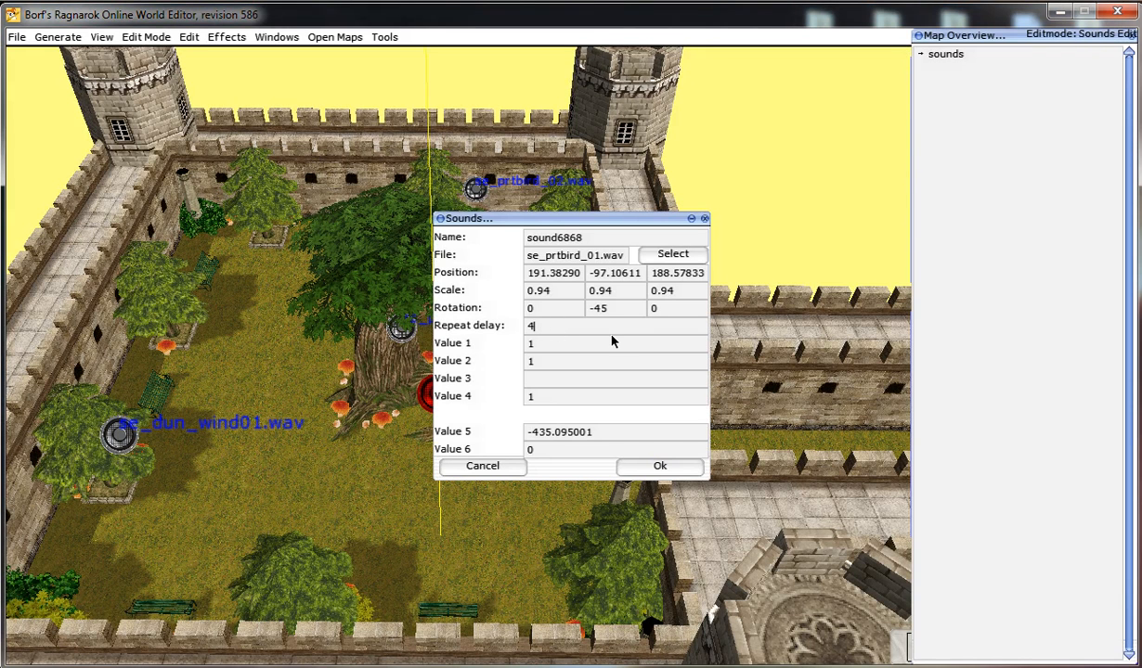
{"action": "mouse_move", "coordinate": [714, 543]}
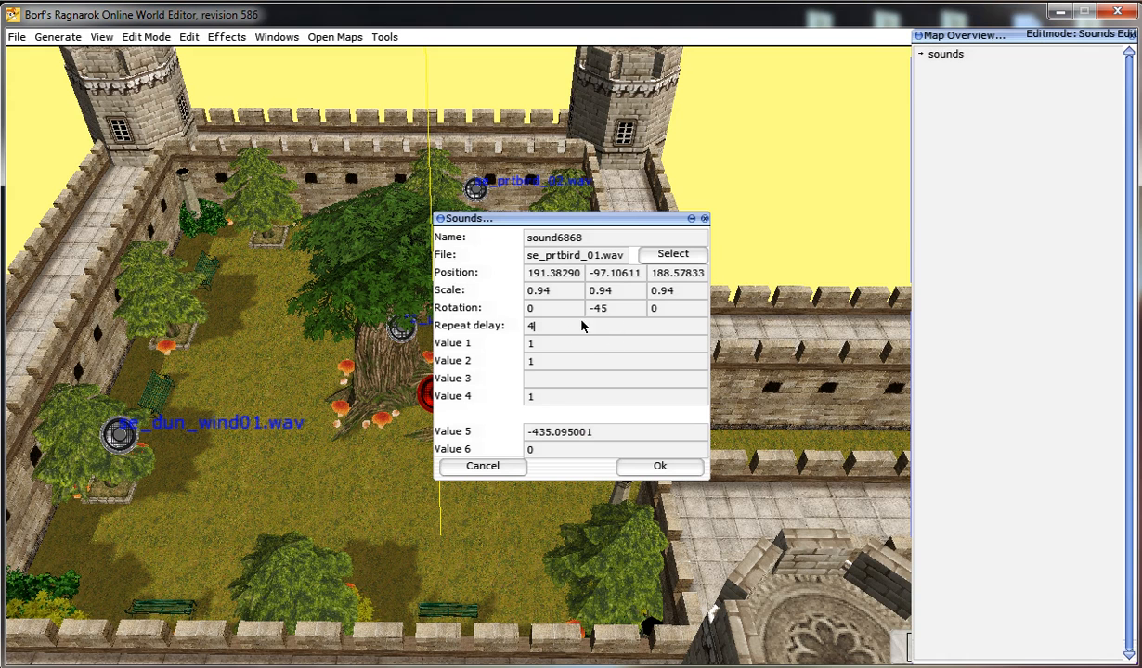
{"action": "mouse_move", "coordinate": [659, 335]}
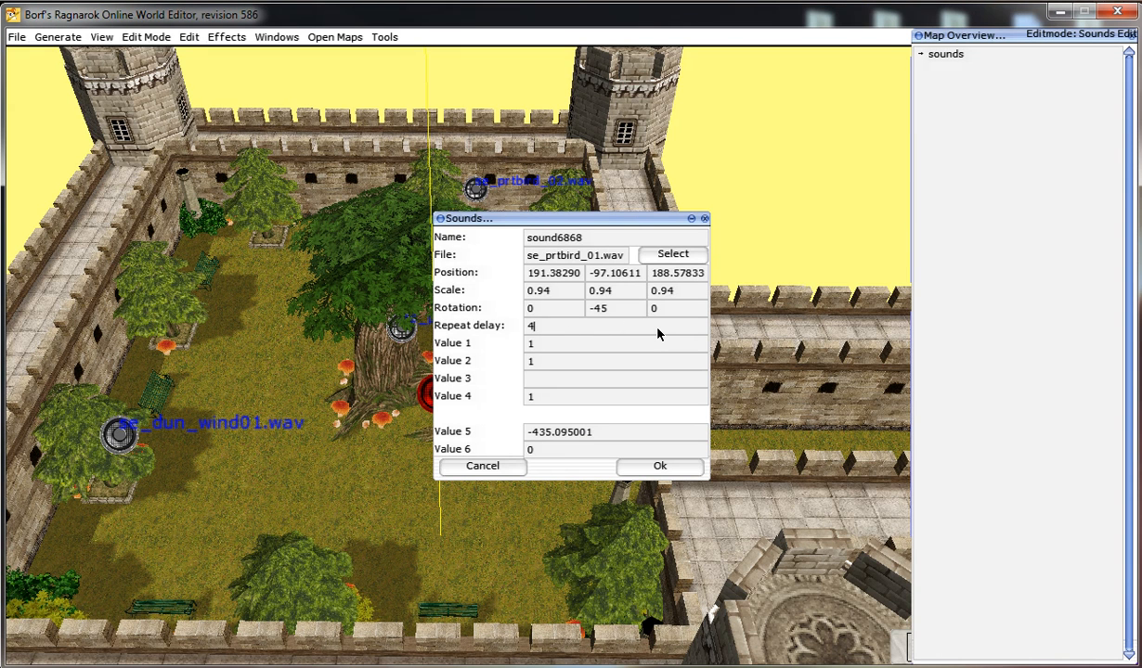
{"action": "left_click", "coordinate": [660, 466]}
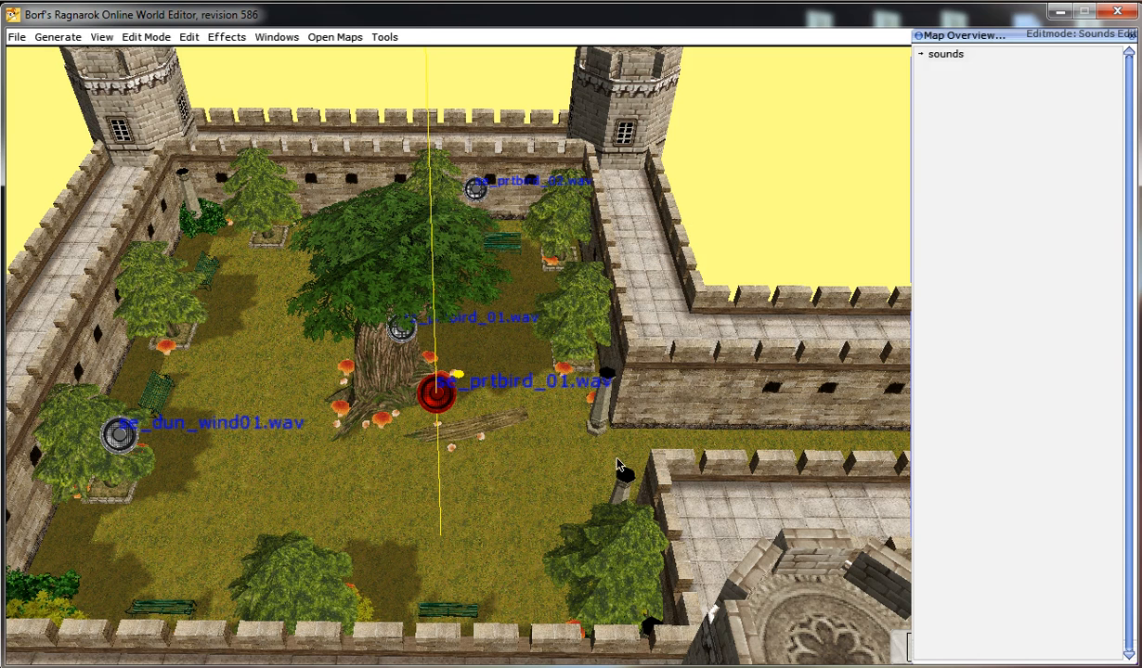
{"action": "mouse_move", "coordinate": [437, 434]}
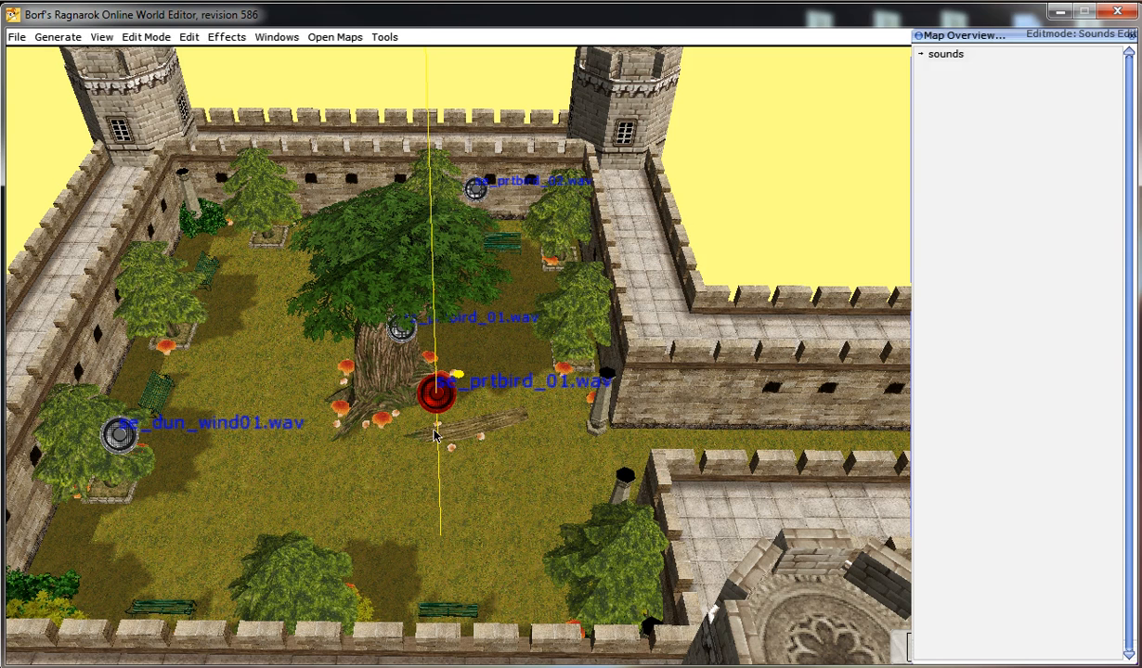
Double-click the se_prtbird_01 sound marker beside the courtyard tree
{"action": "double_click", "coordinate": [436, 394]}
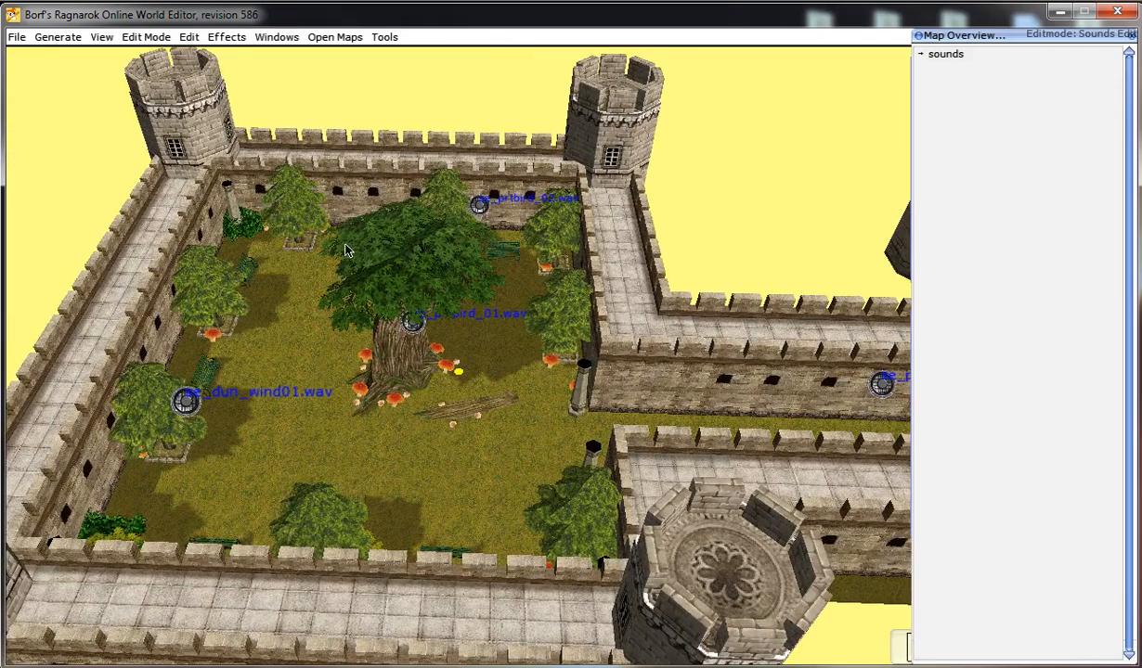
{"action": "mouse_move", "coordinate": [361, 267]}
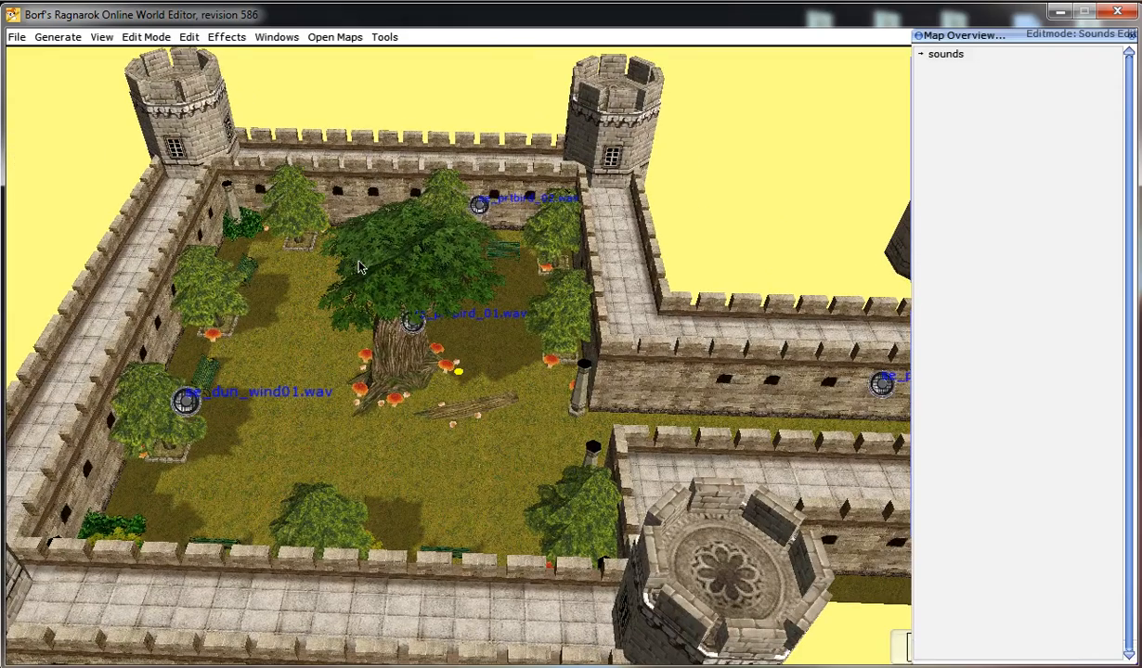
{"action": "mouse_move", "coordinate": [410, 327]}
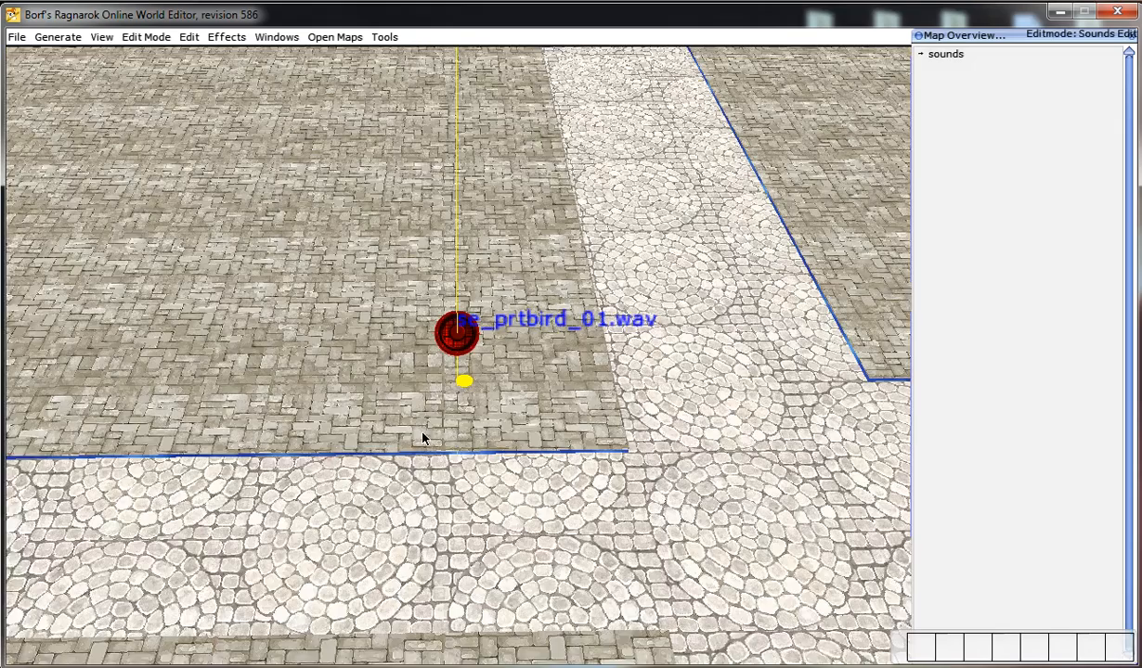
Switch to Global Height Edit and exclude lights and effects from area copying
{"action": "left_click", "coordinate": [145, 36]}
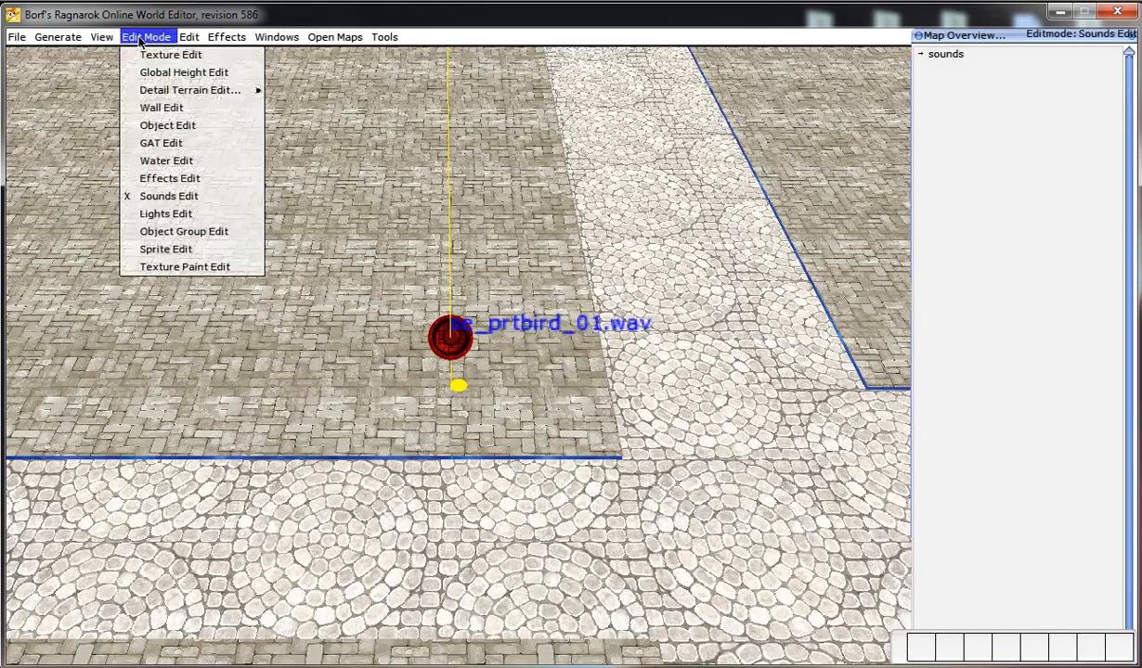
{"action": "left_click", "coordinate": [184, 71]}
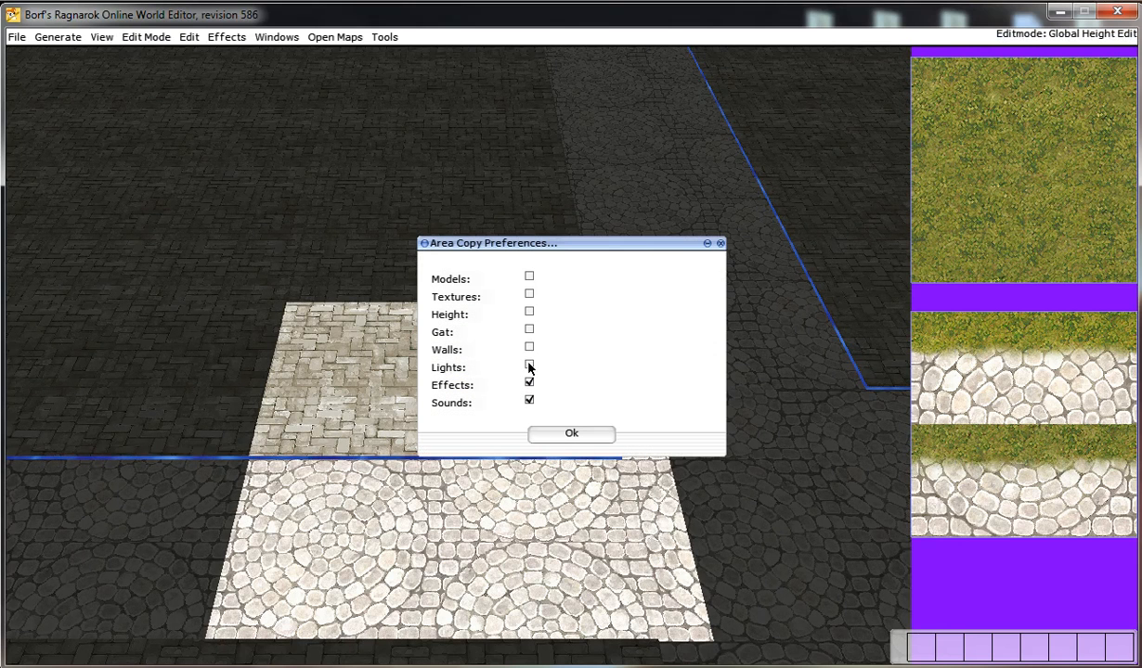
{"action": "left_click", "coordinate": [529, 384]}
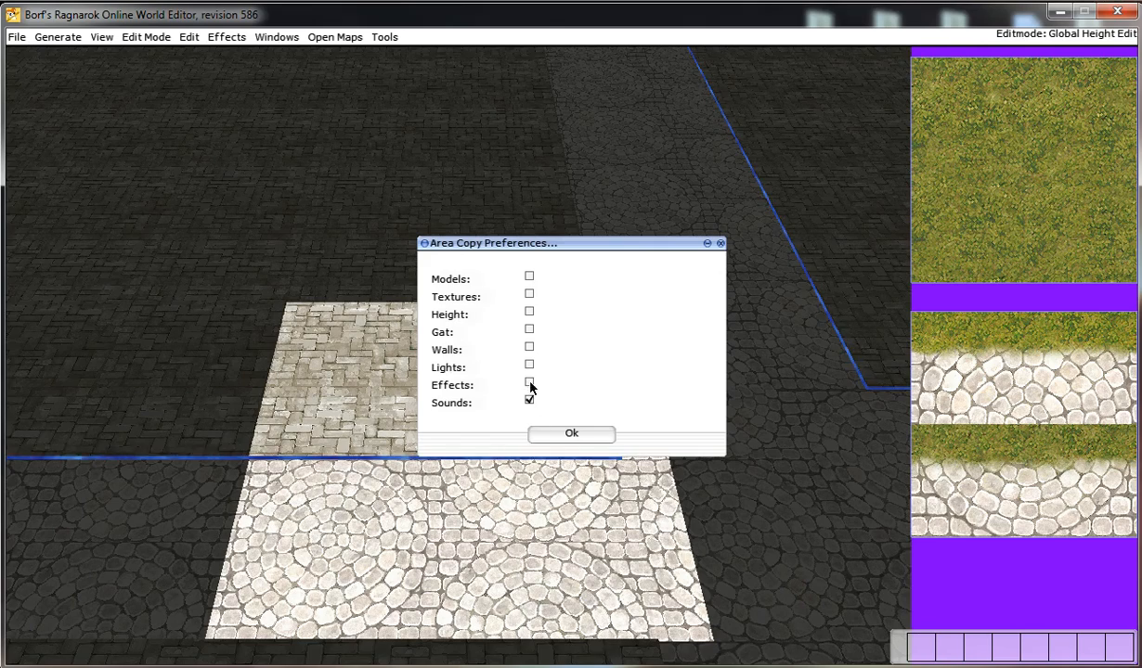
{"action": "left_click", "coordinate": [571, 432]}
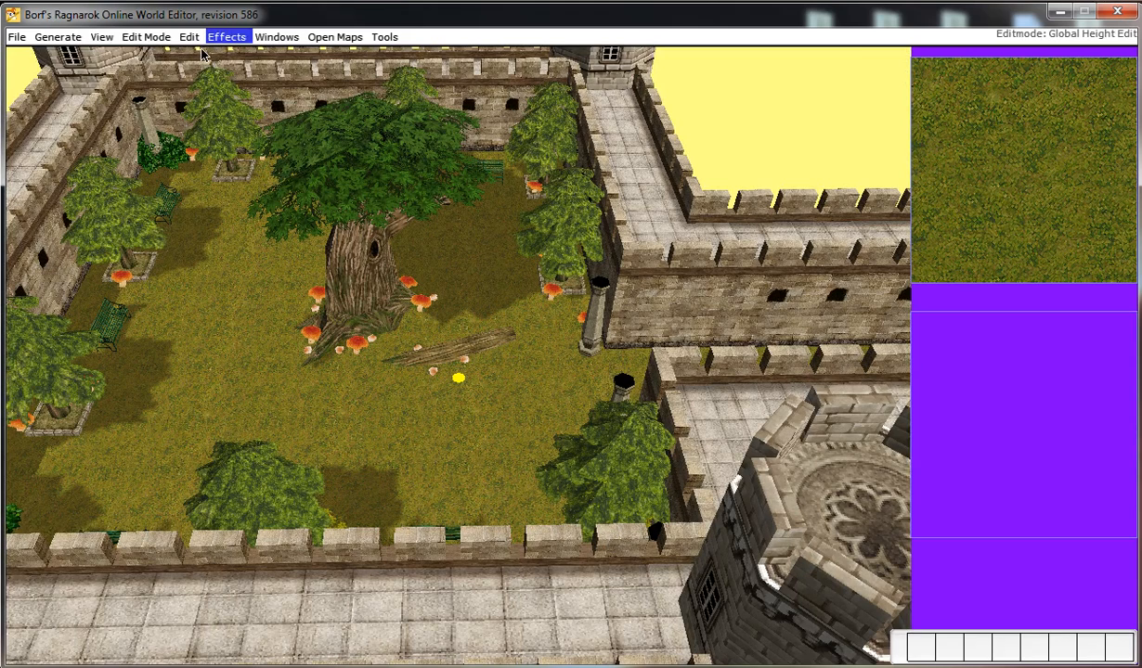
Return to Sounds Edit and open the pasted se_prtbird_01 sound's properties
{"action": "left_click", "coordinate": [145, 37]}
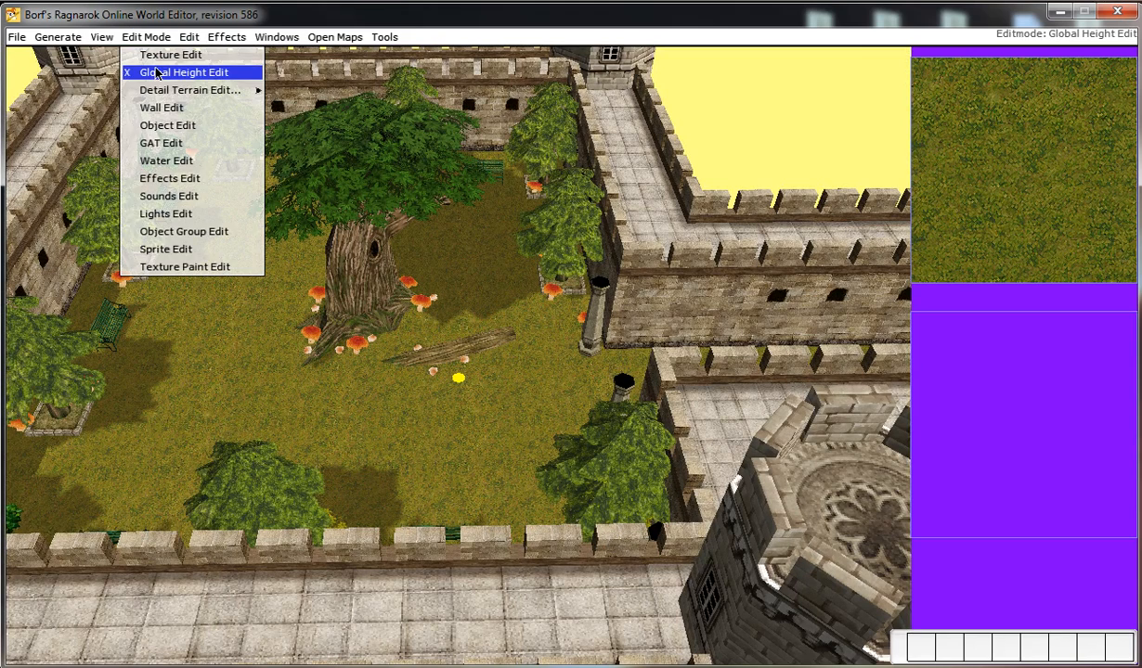
{"action": "left_click", "coordinate": [169, 196]}
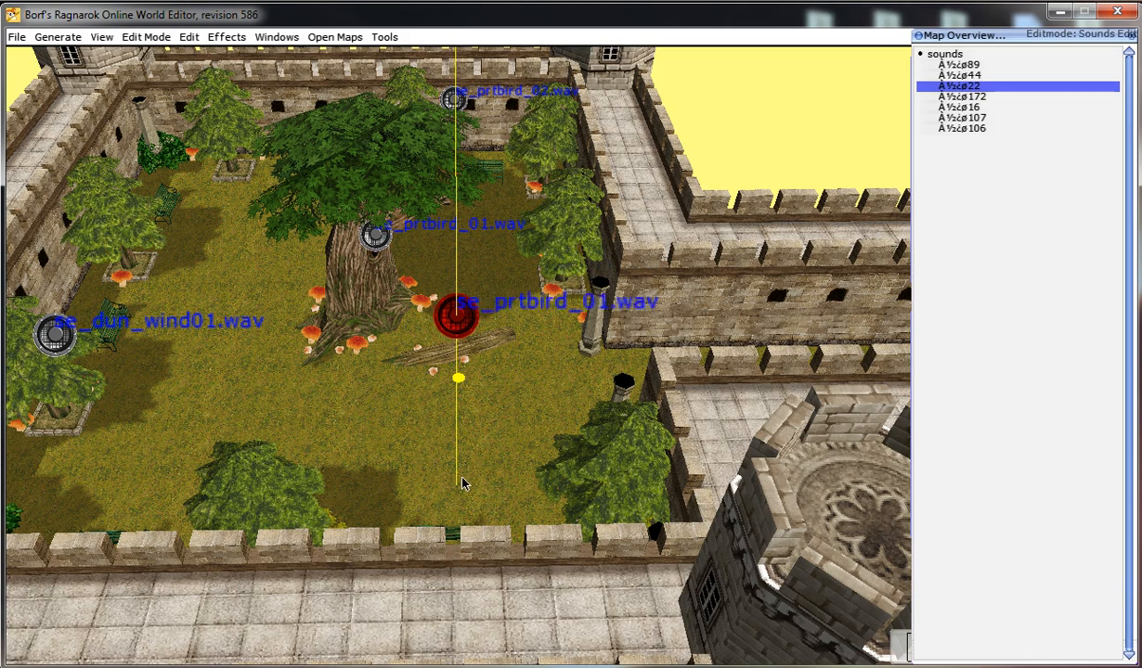
{"action": "double_click", "coordinate": [455, 319]}
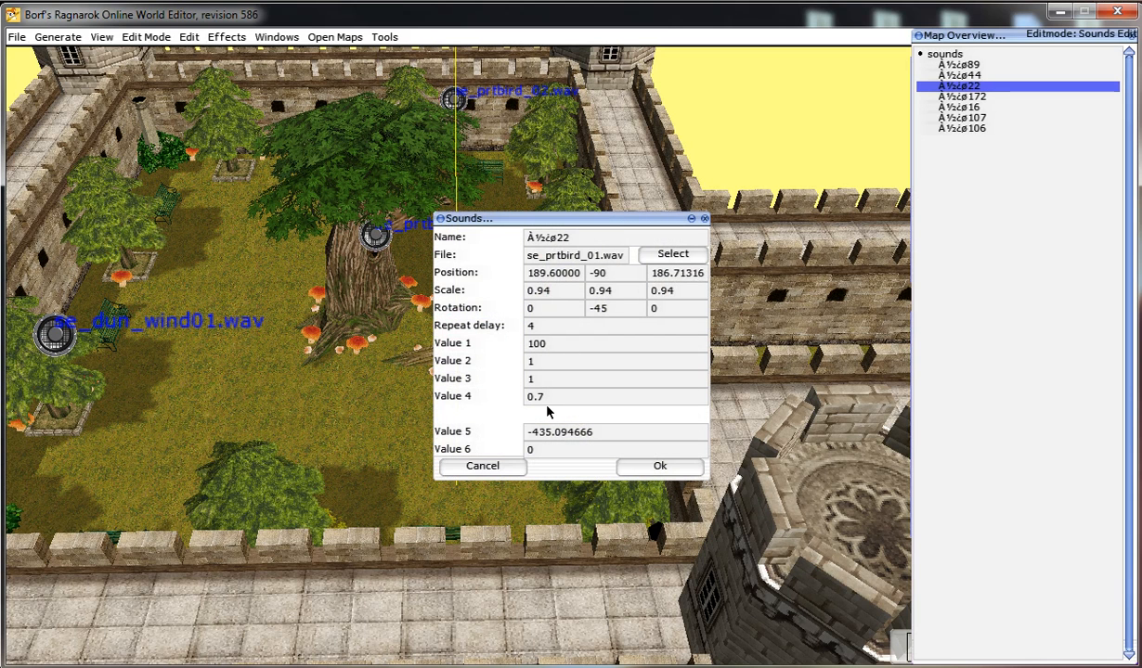
{"action": "mouse_move", "coordinate": [378, 358]}
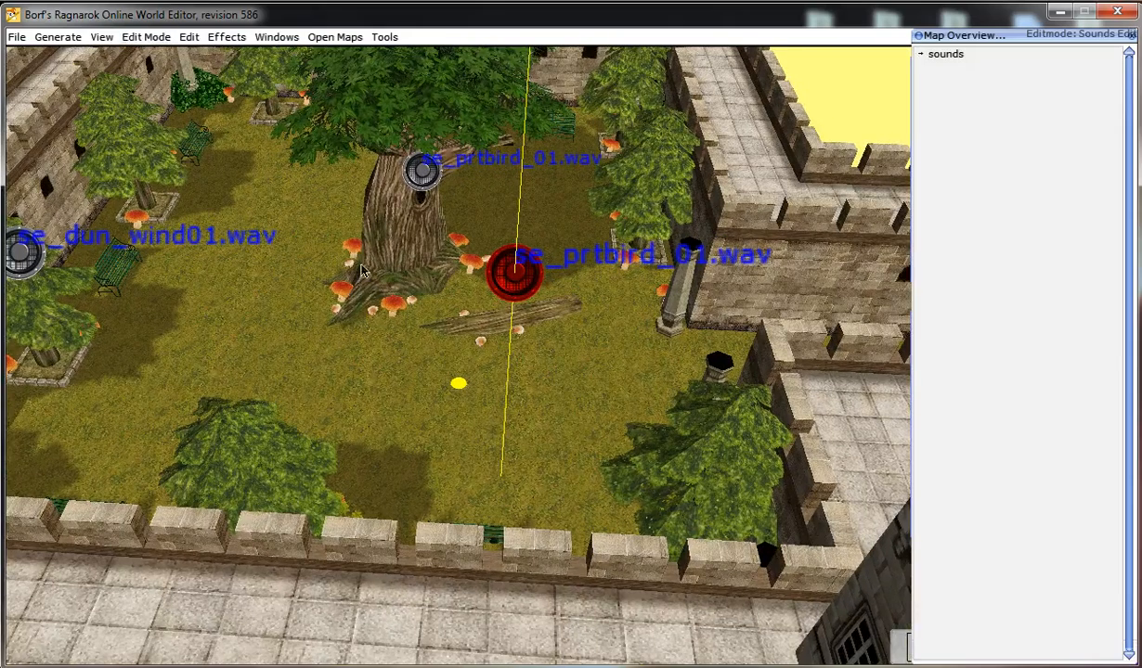
{"action": "mouse_move", "coordinate": [368, 373]}
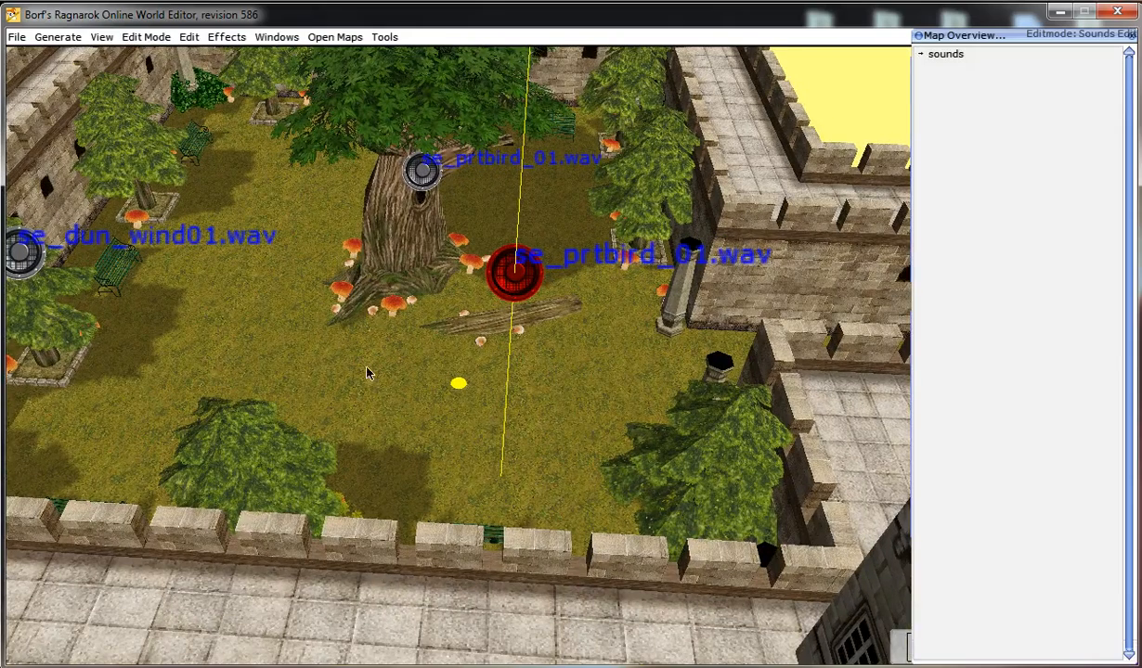
{"action": "mouse_move", "coordinate": [552, 455]}
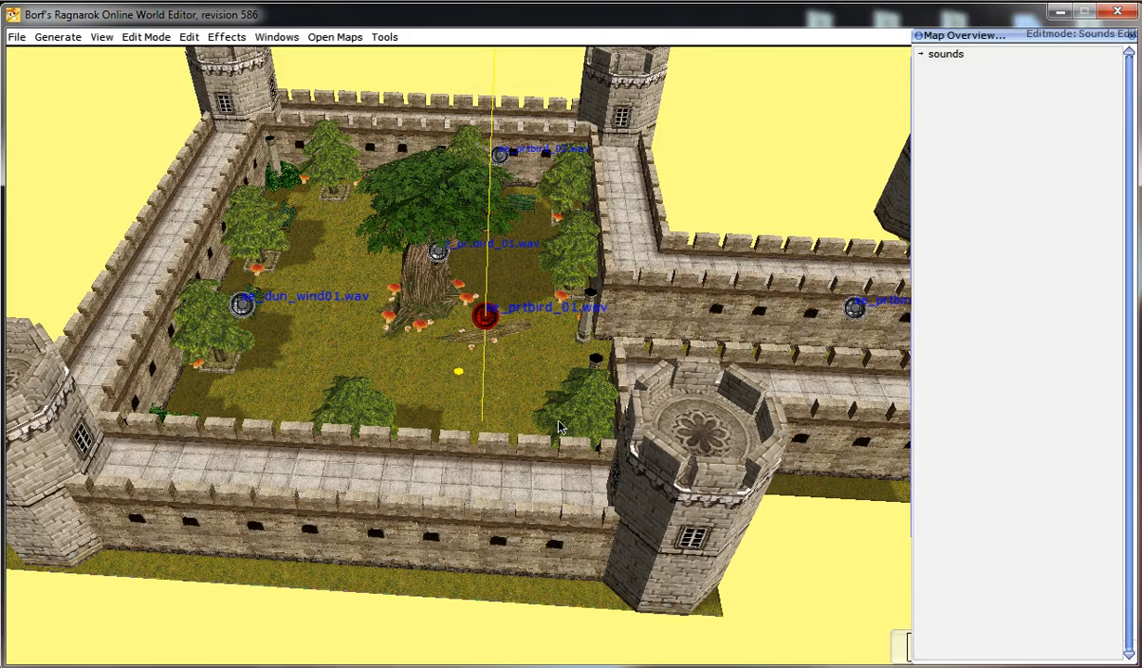
{"action": "mouse_move", "coordinate": [564, 394]}
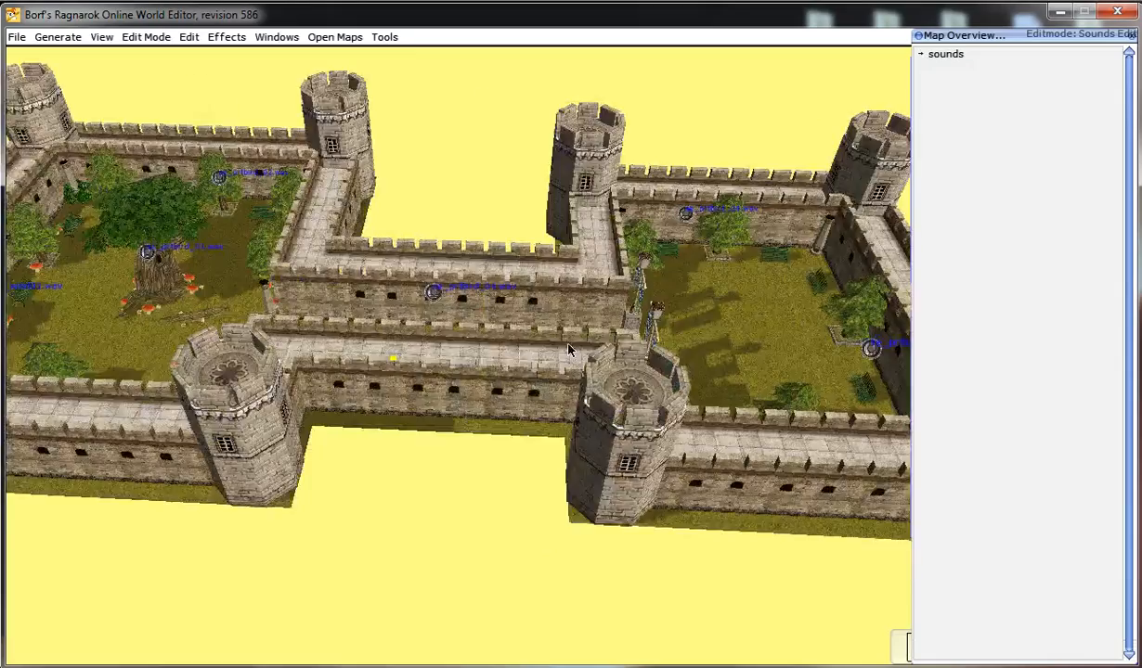
{"action": "left_click_drag", "start_coordinate": [569, 350], "coordinate": [502, 443]}
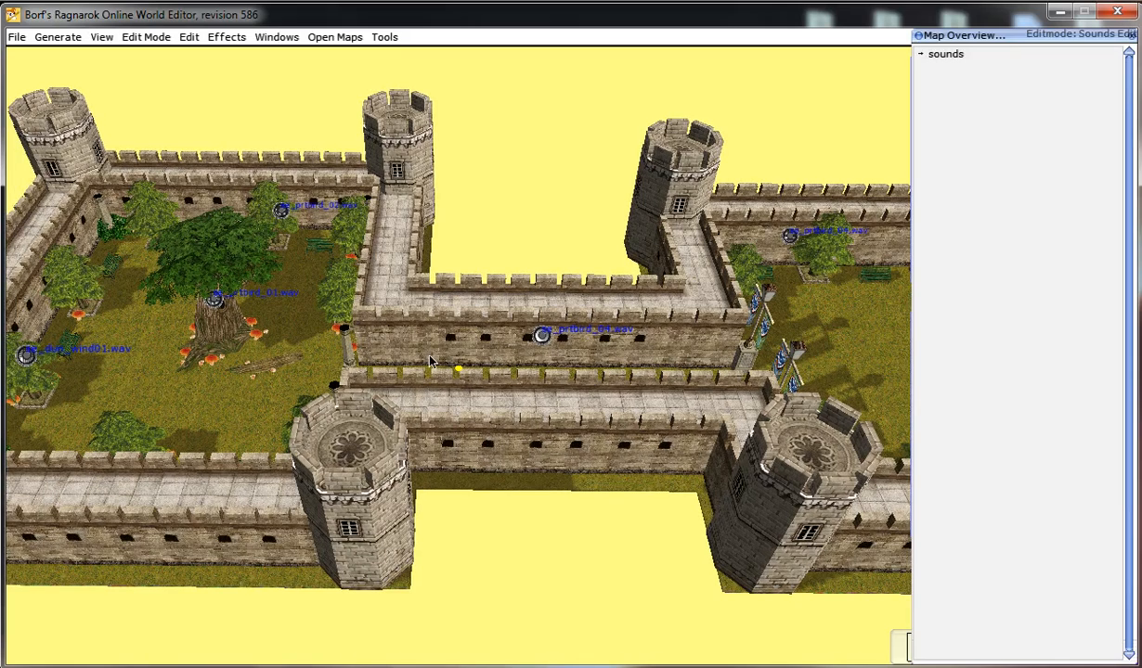
{"action": "mouse_move", "coordinate": [469, 374]}
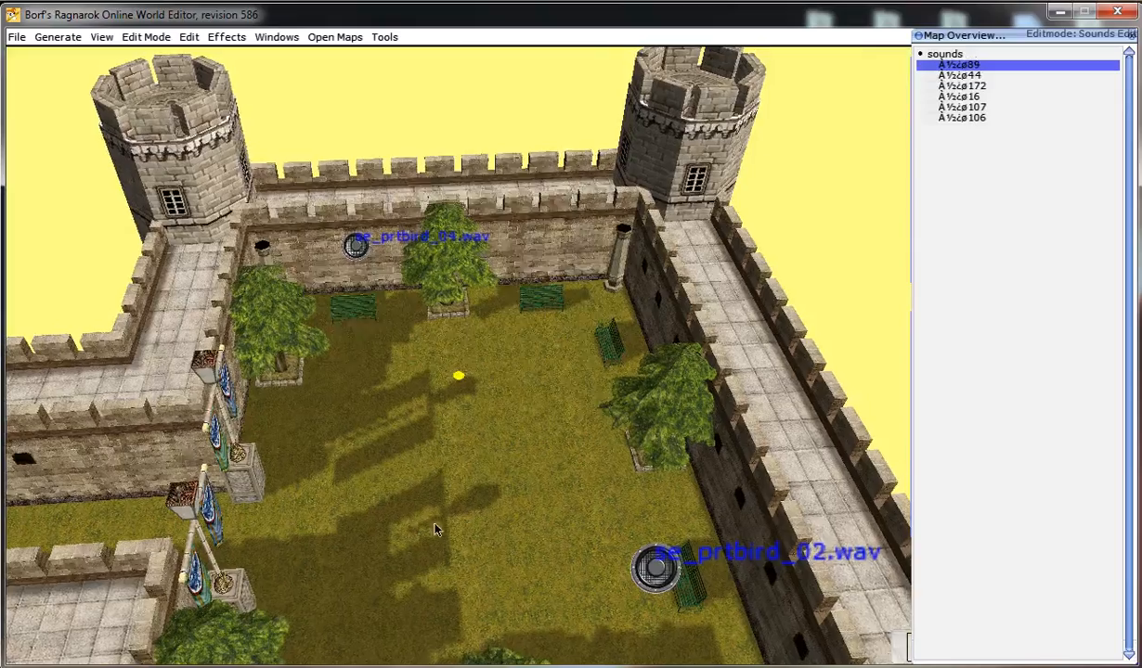
{"action": "mouse_move", "coordinate": [448, 508]}
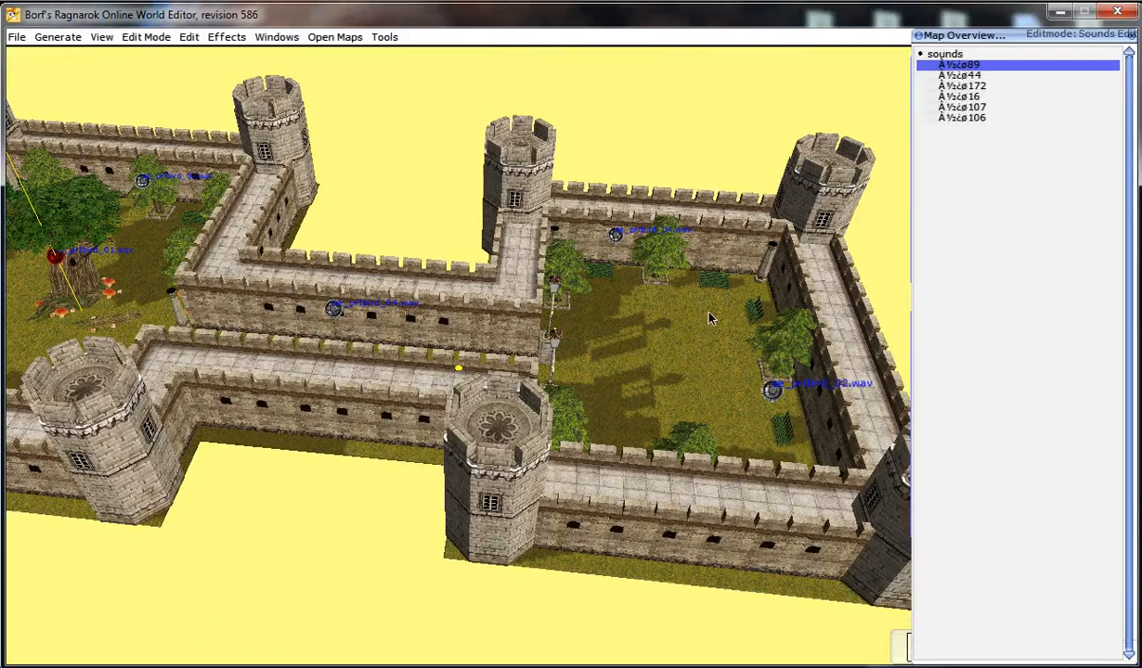
{"action": "mouse_move", "coordinate": [786, 343]}
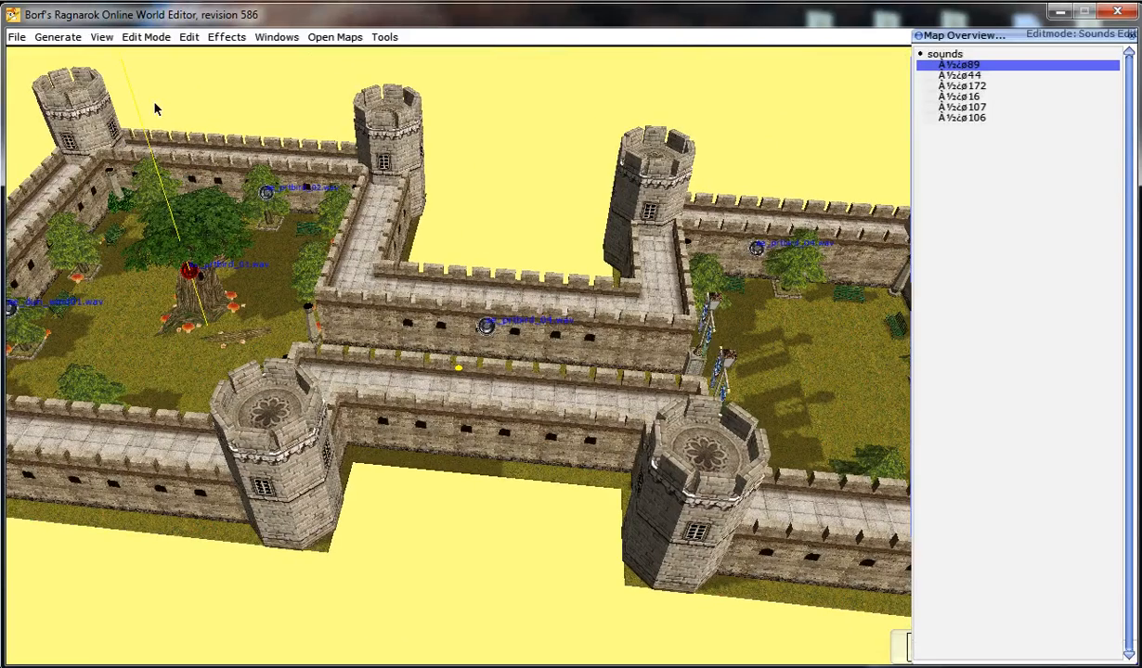
{"action": "mouse_move", "coordinate": [345, 211]}
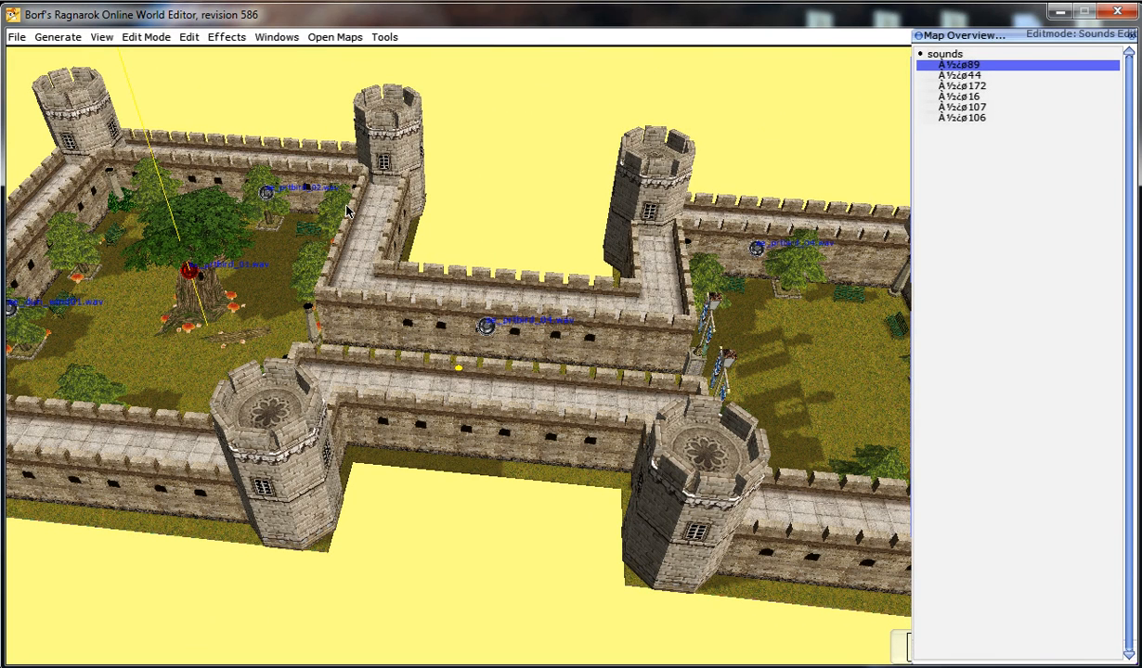
{"action": "mouse_move", "coordinate": [334, 194]}
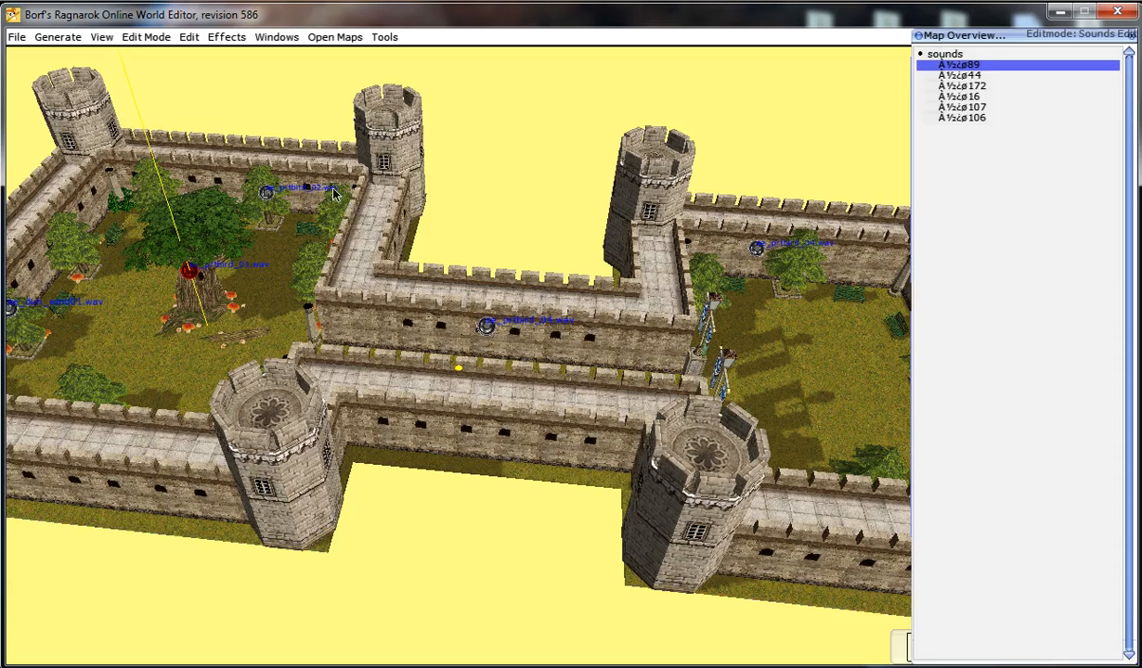